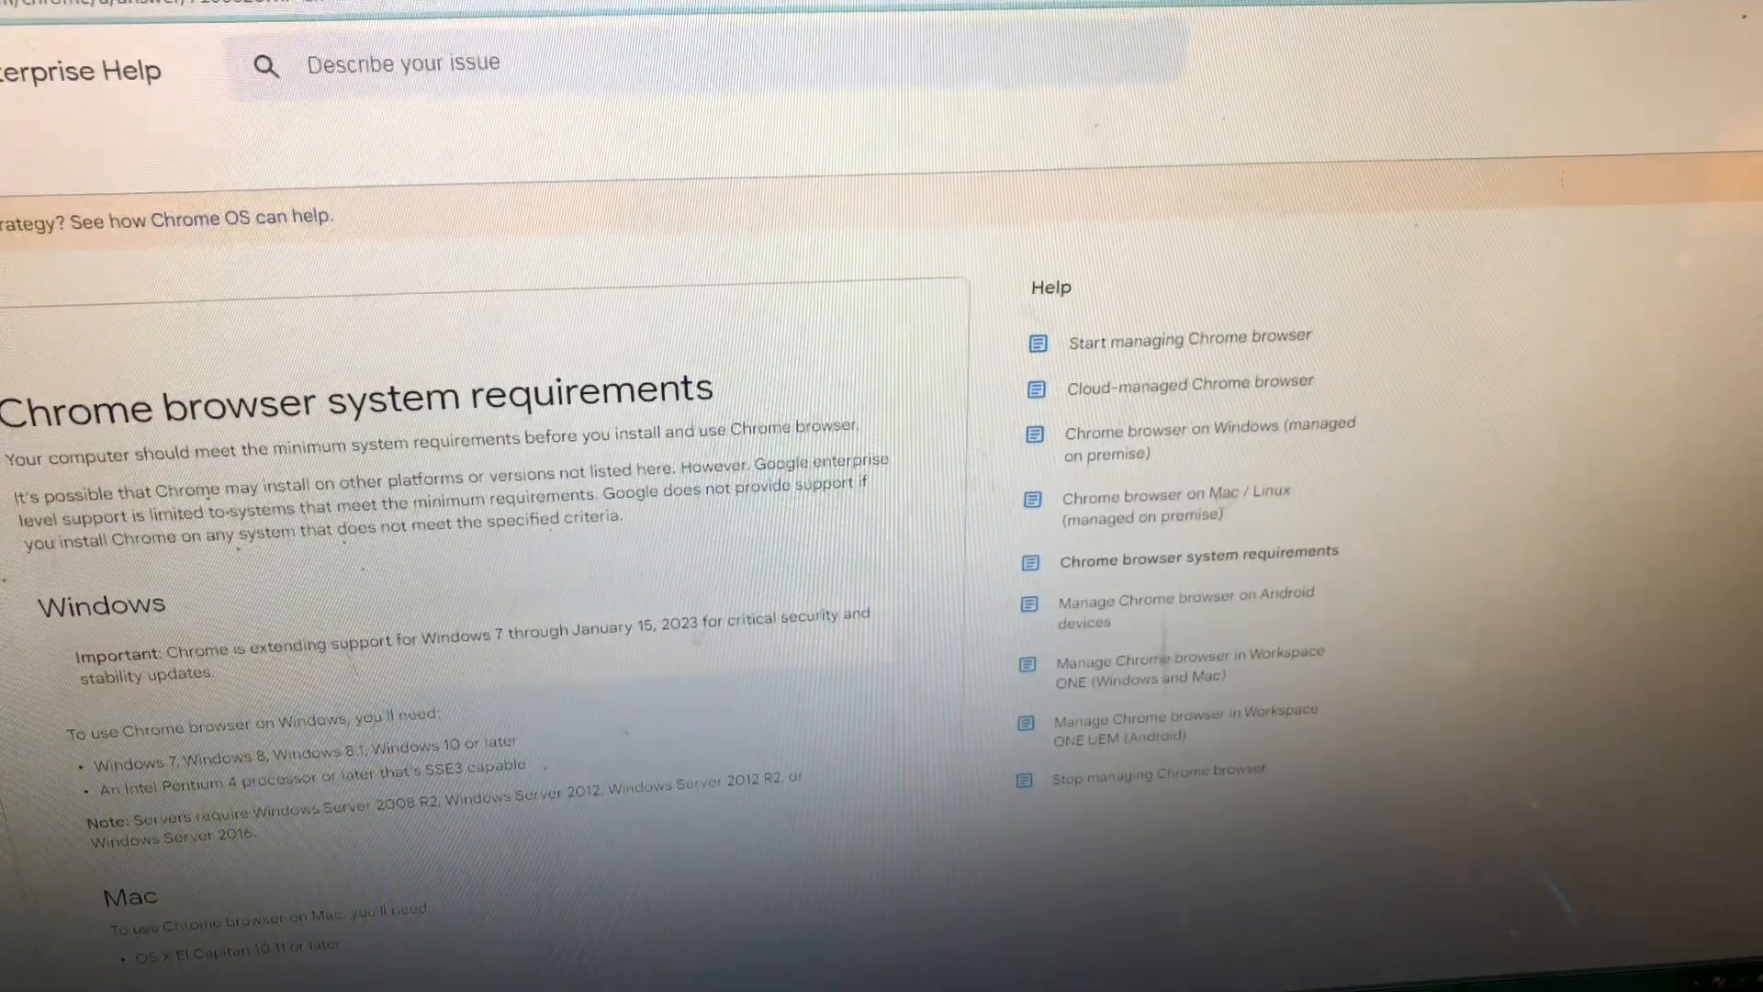
- Scroll down the Start menu's program list toward Games
scroll("down", 3)
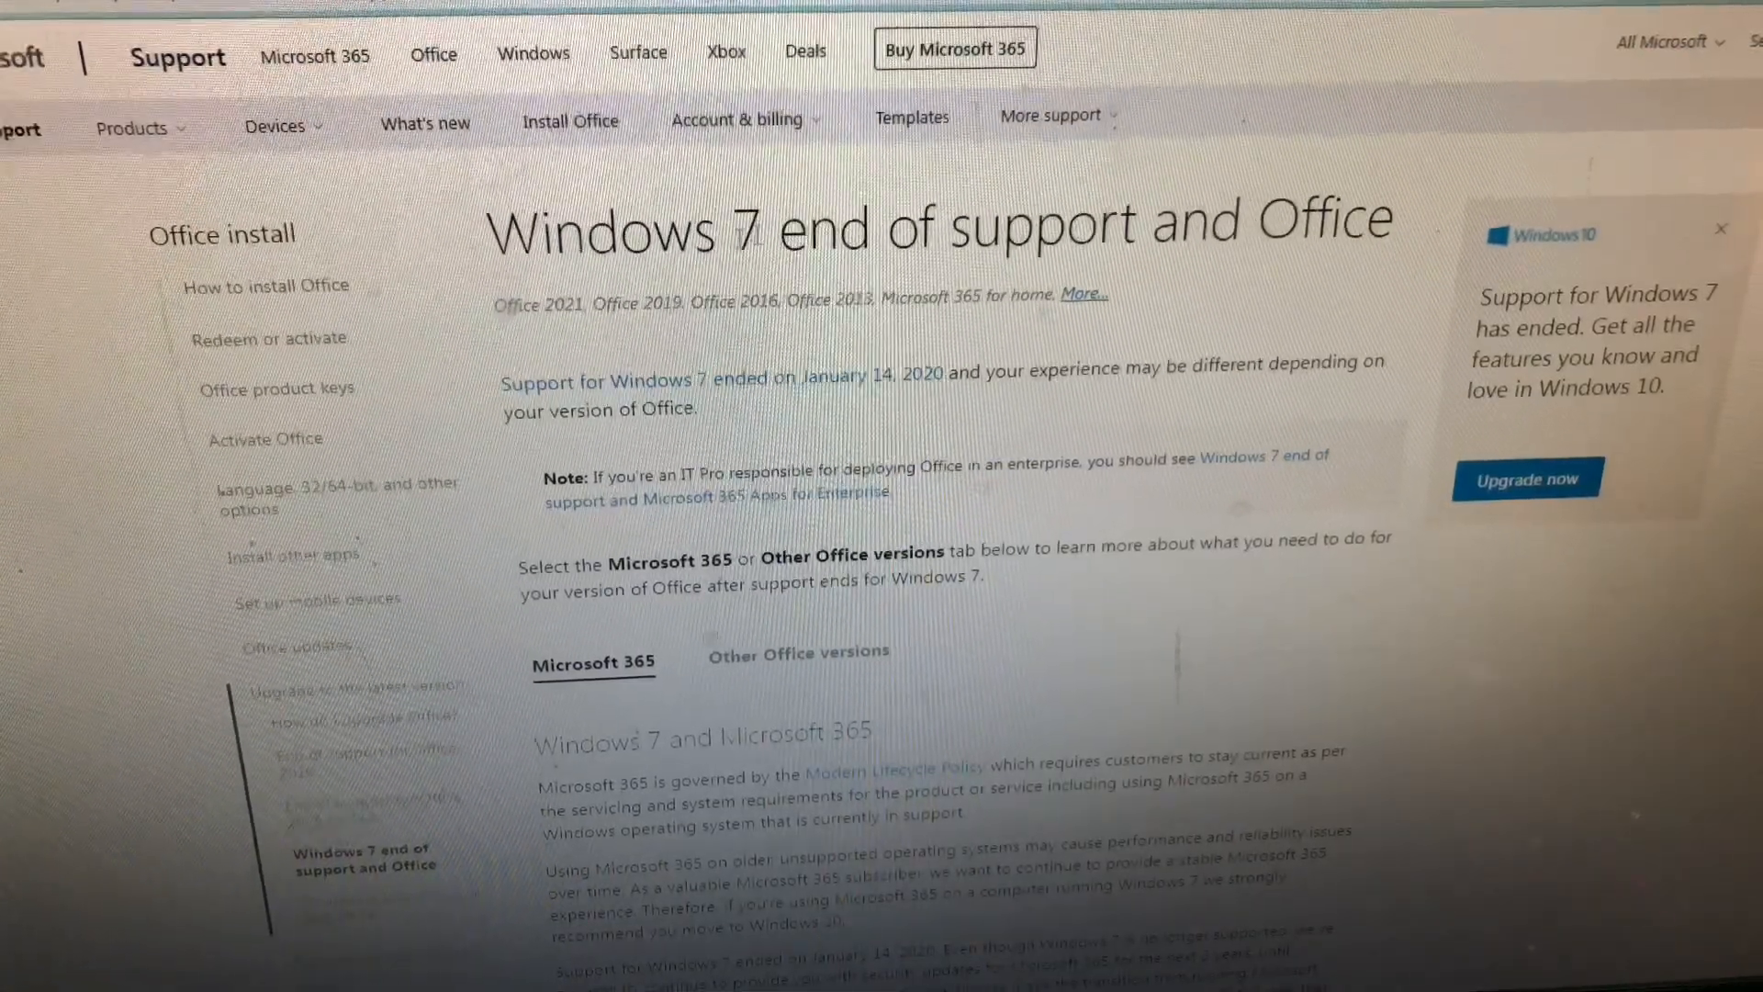
mouse_move(869, 353)
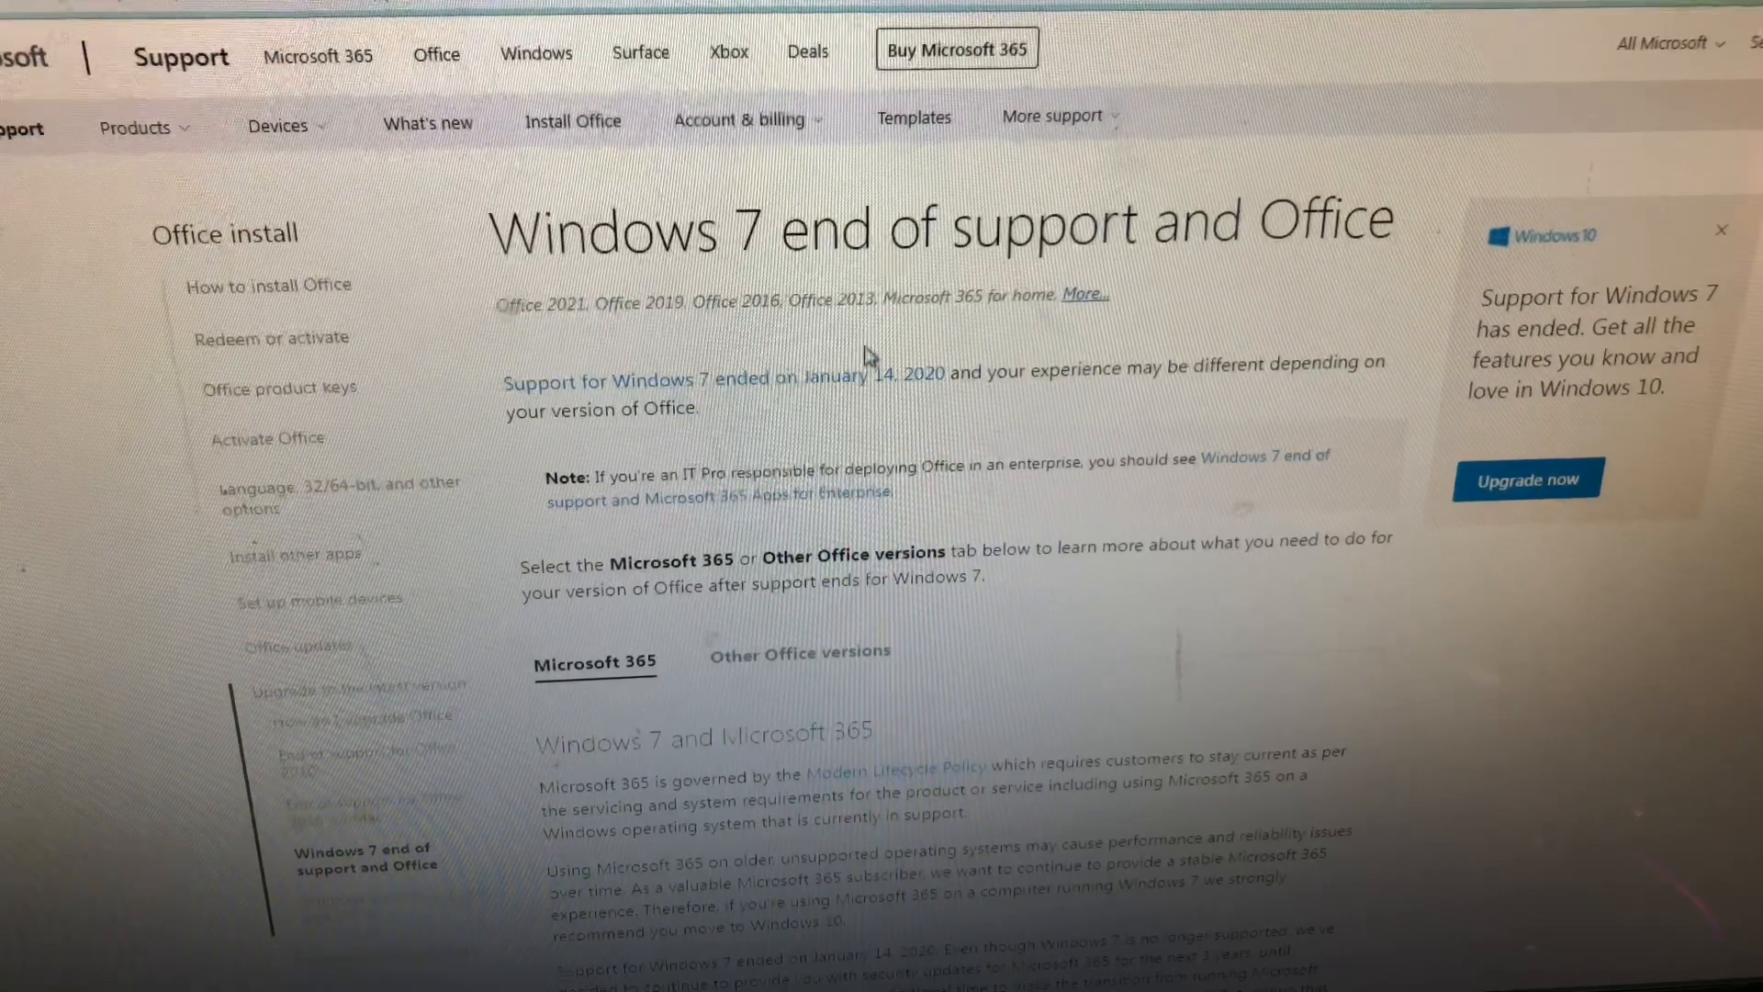
scroll("down", 3)
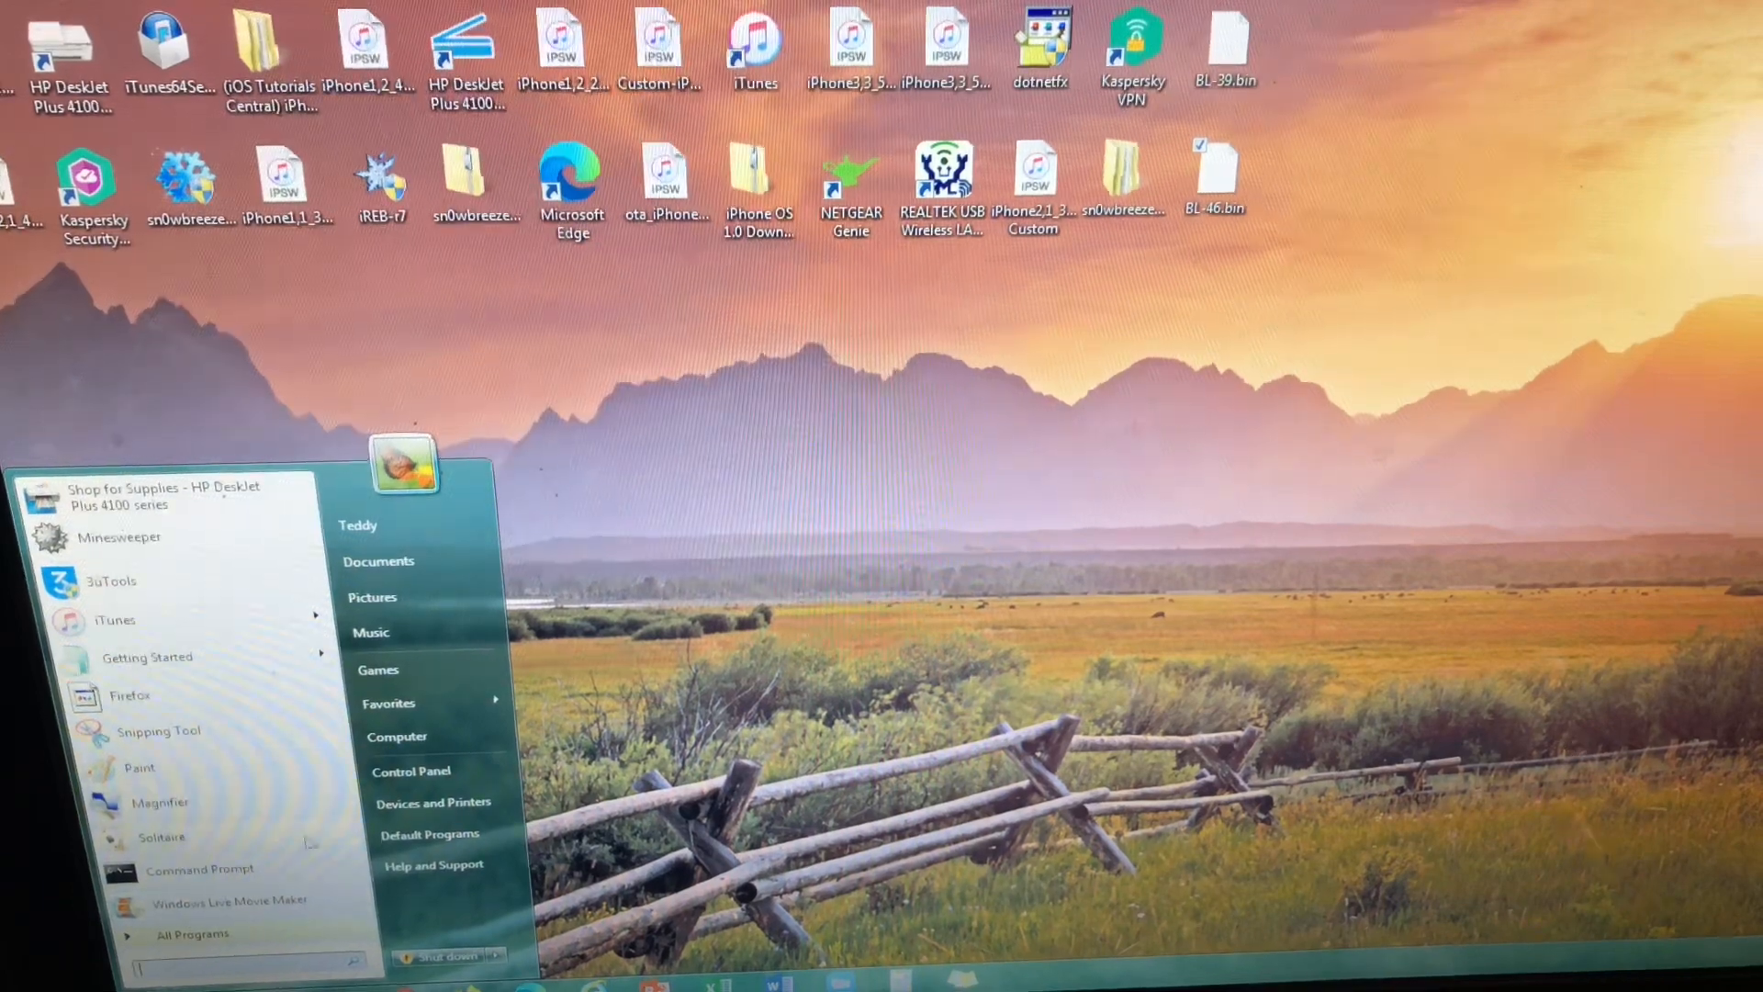
mouse_move(444, 633)
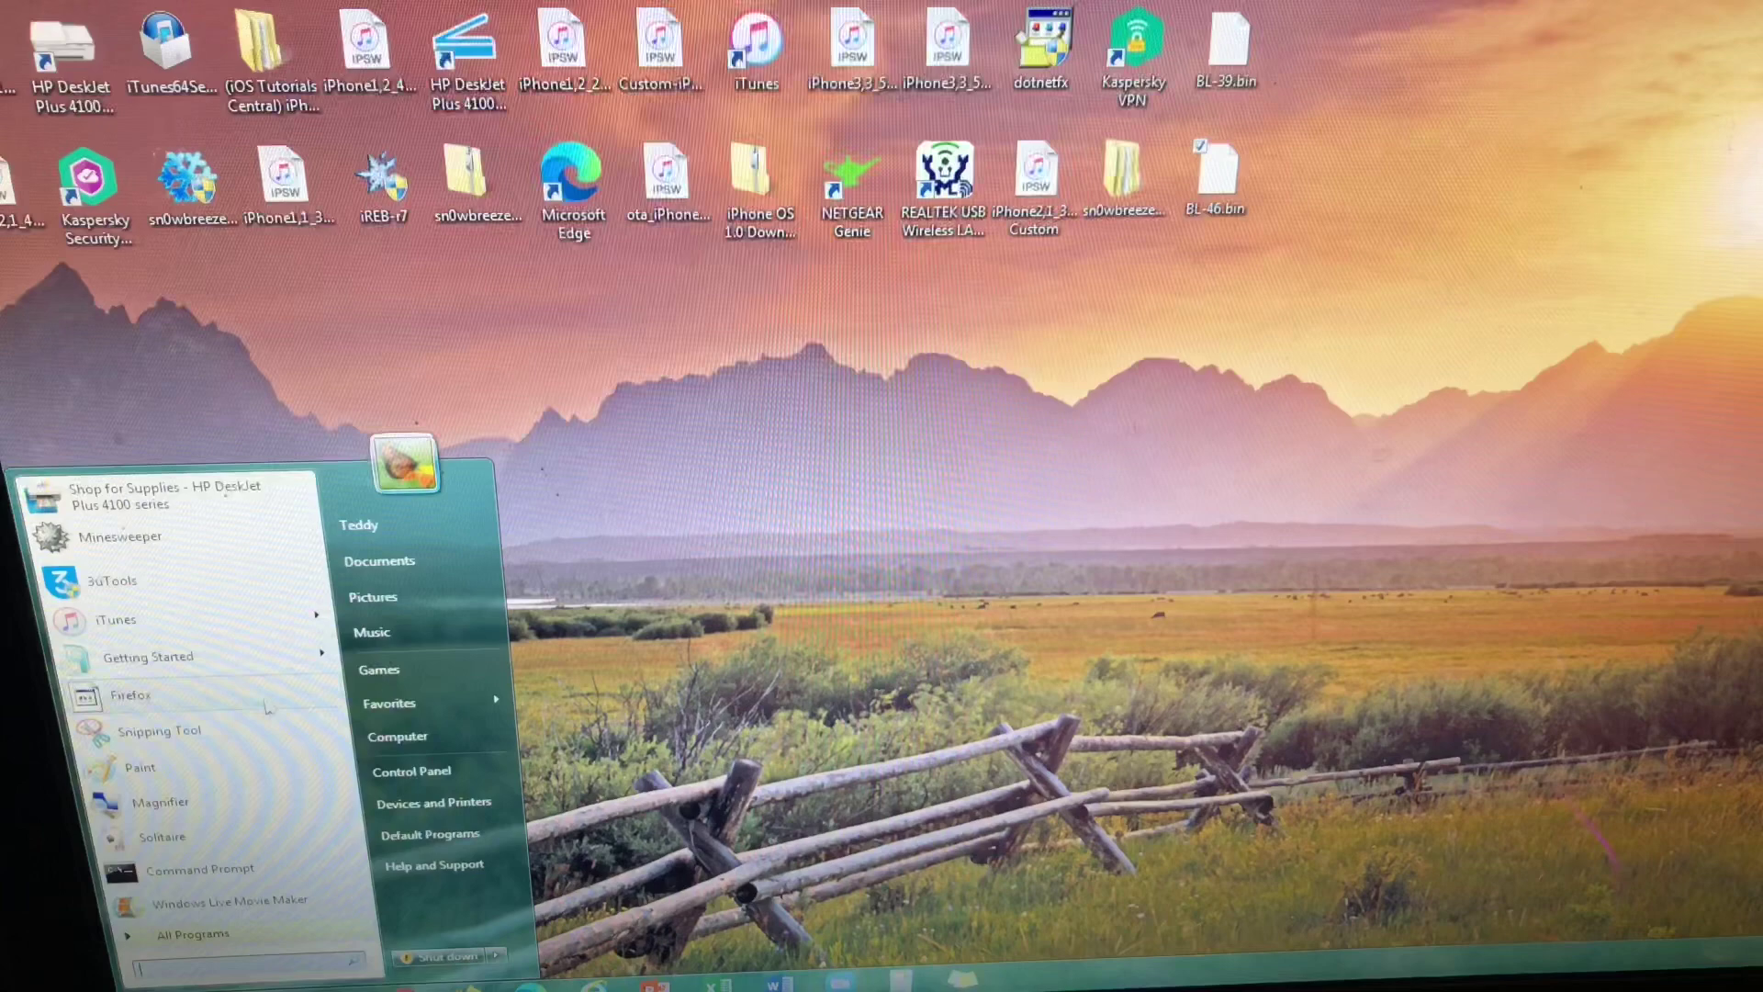
mouse_move(147, 756)
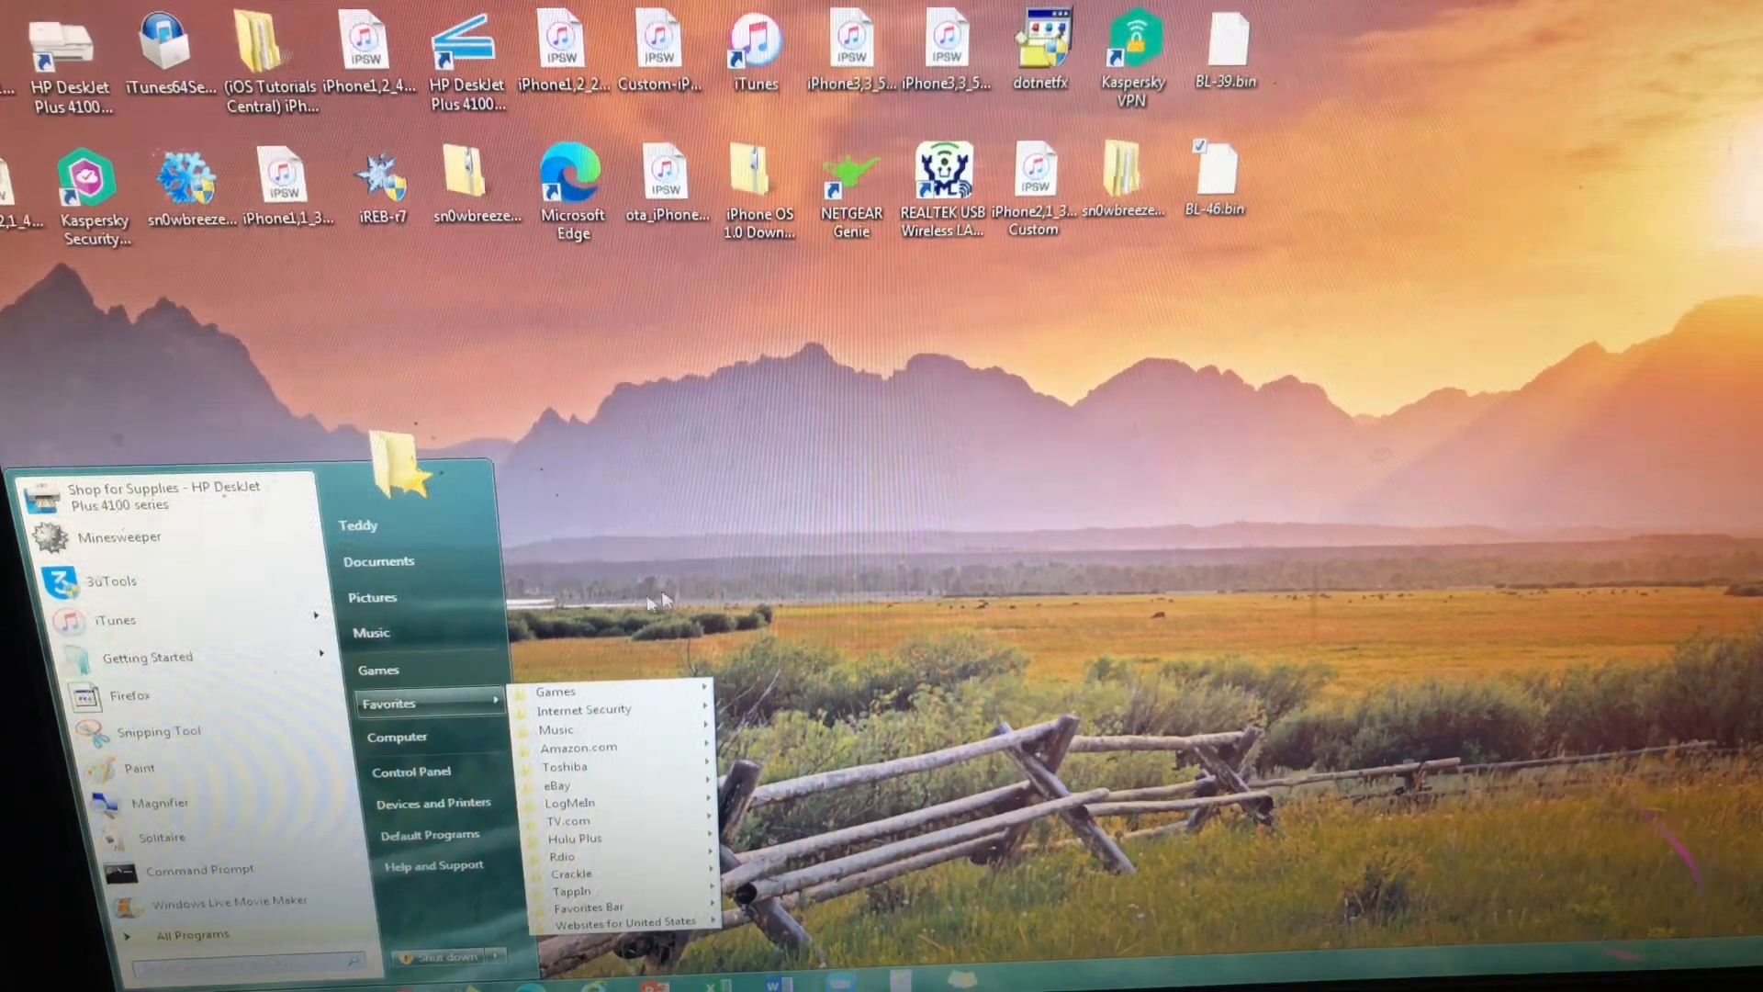
mouse_move(433, 802)
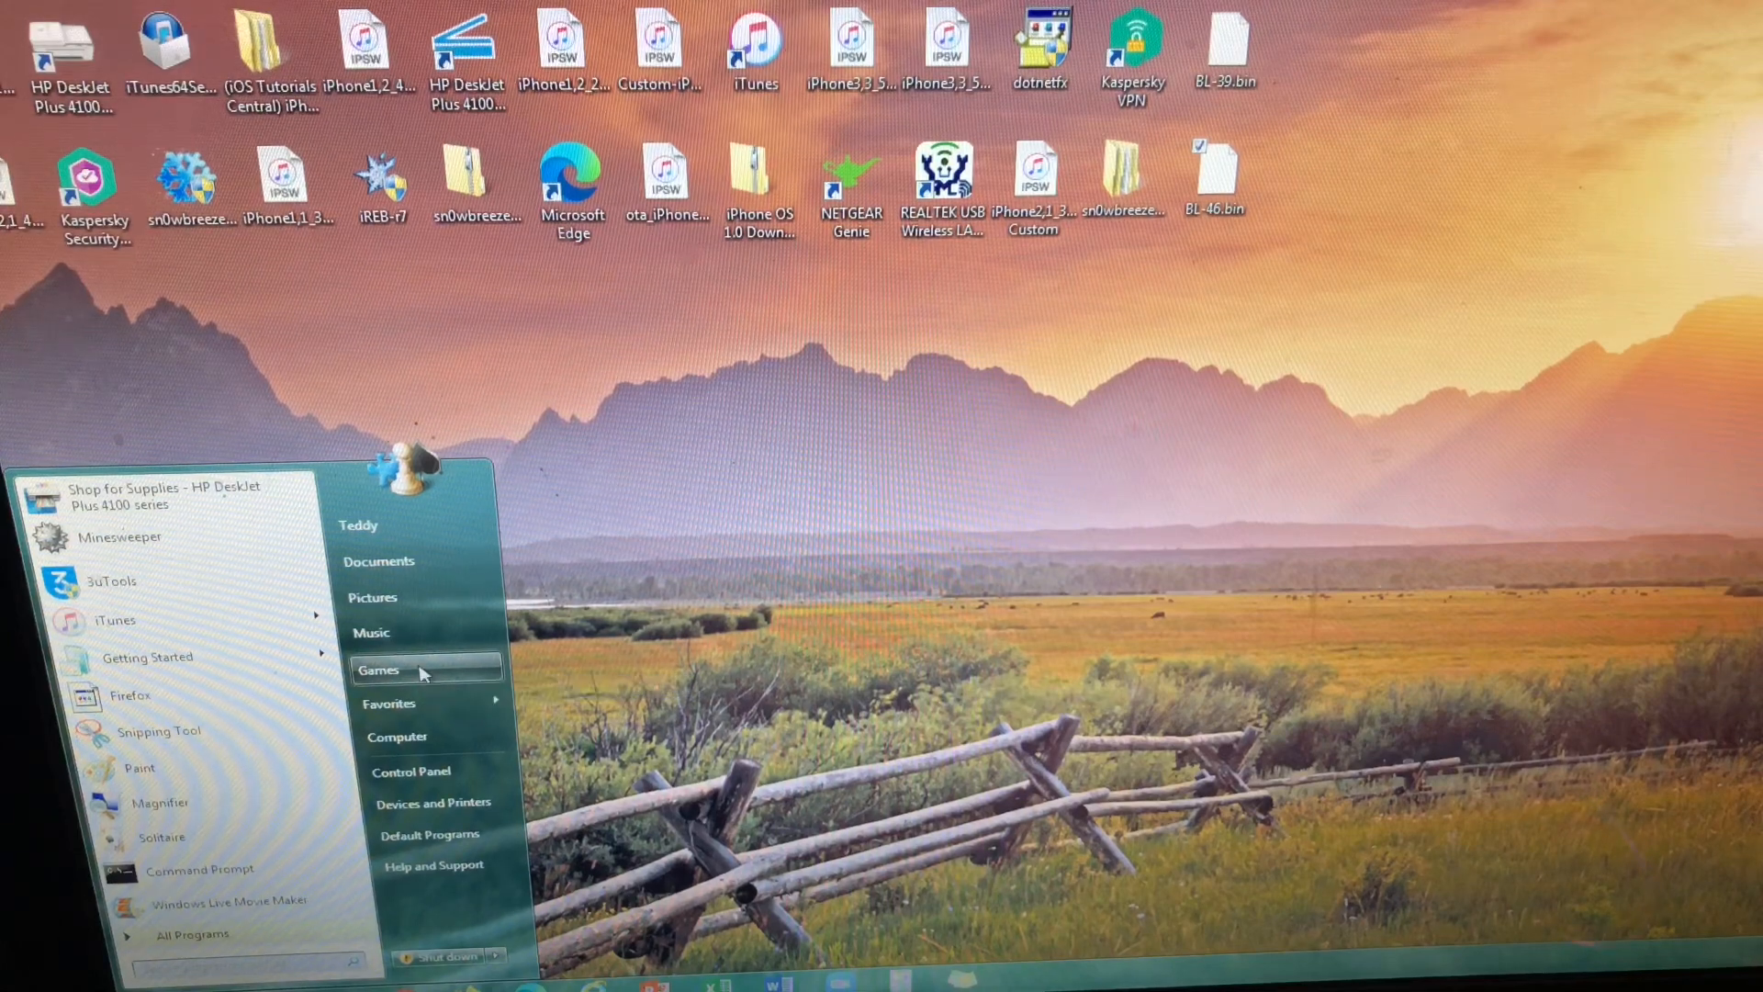
- Open the Games folder and launch Minesweeper
left_click(392, 670)
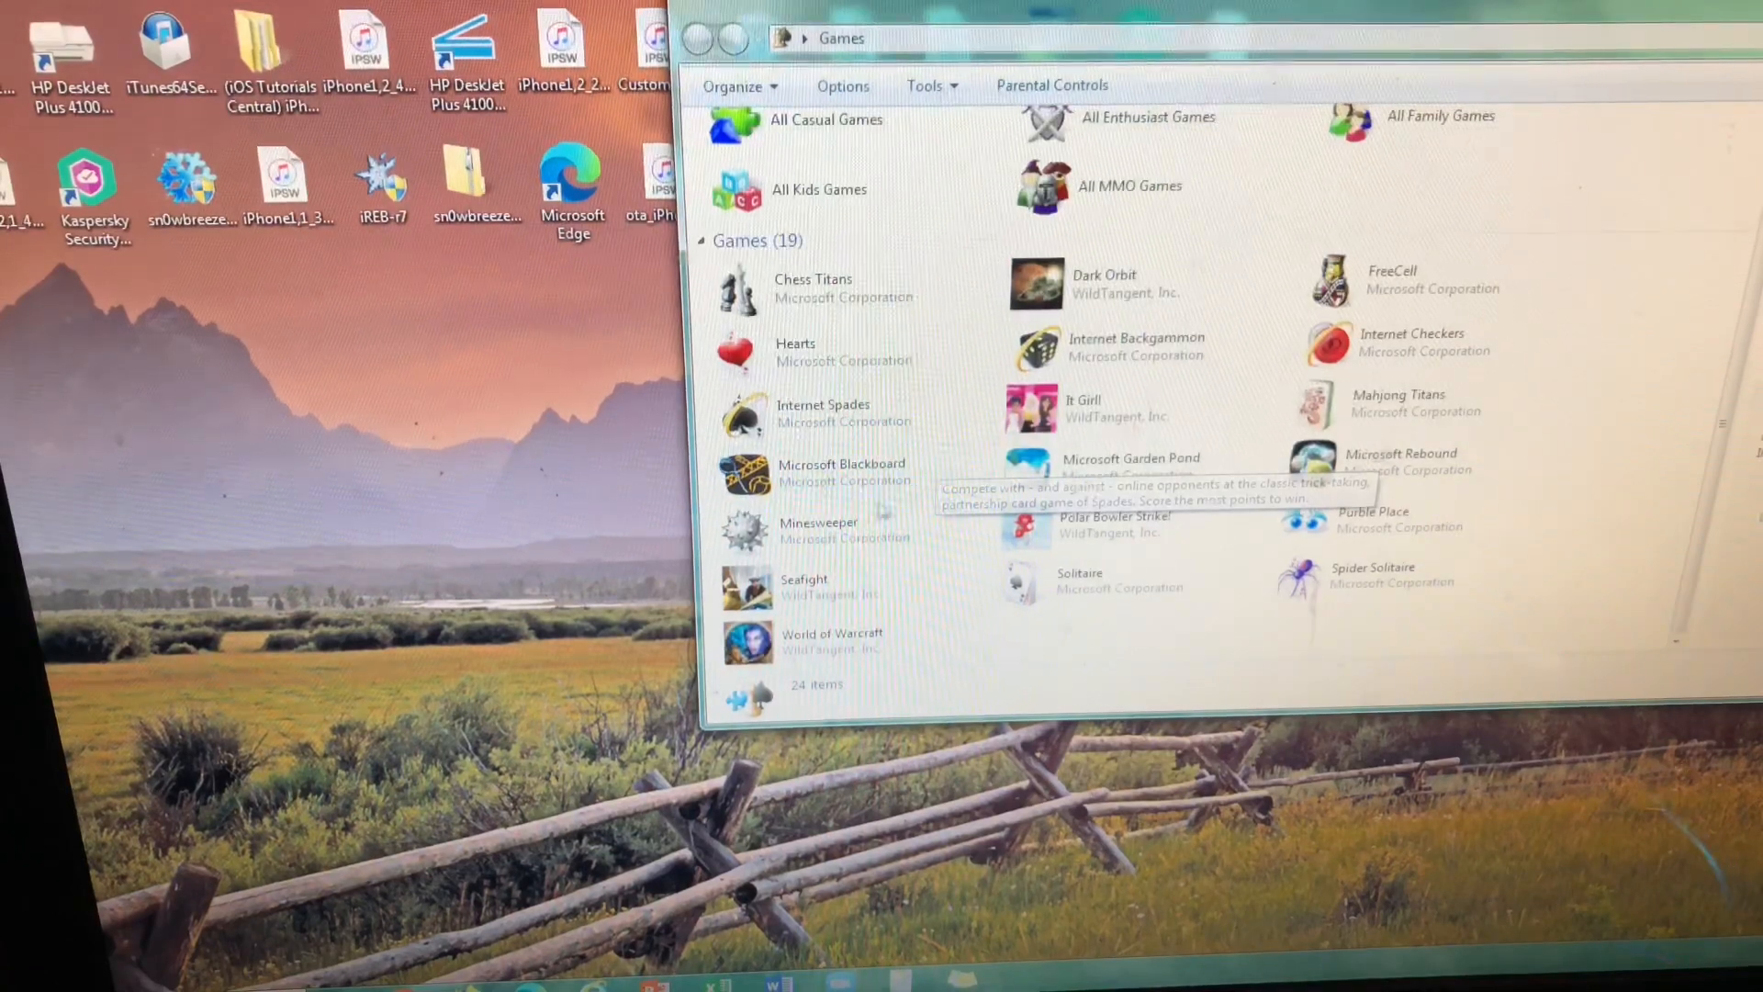
left_click(855, 533)
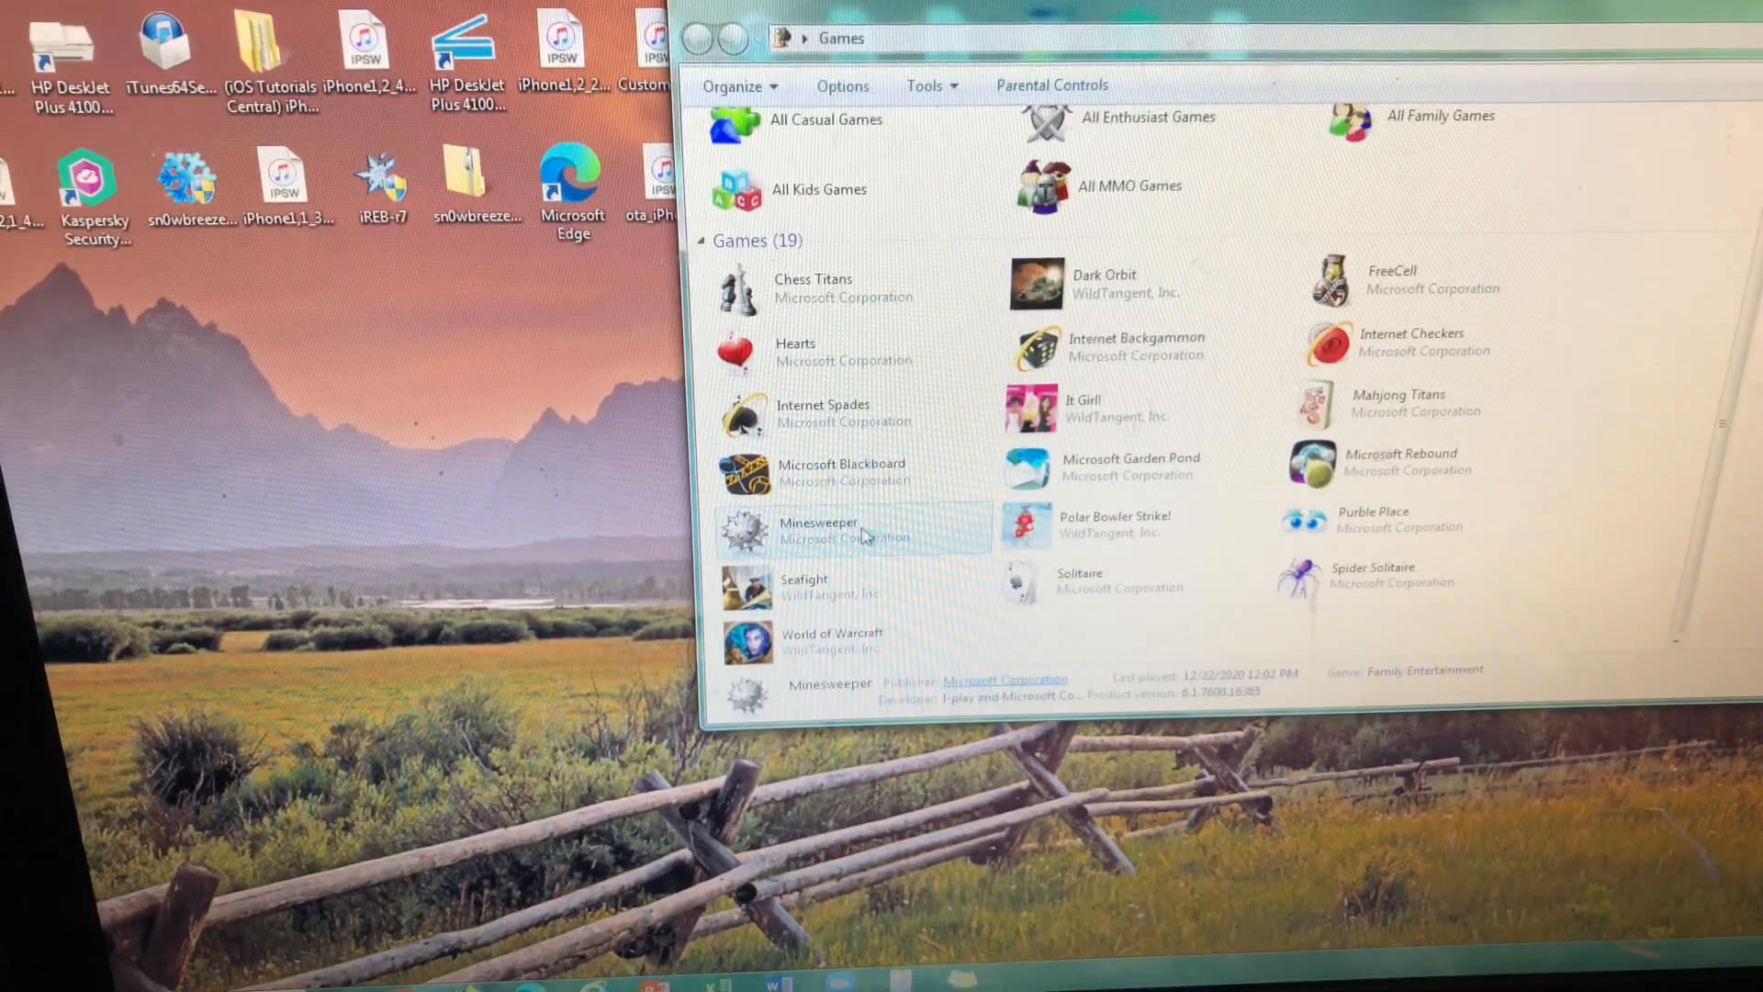
double_click(818, 530)
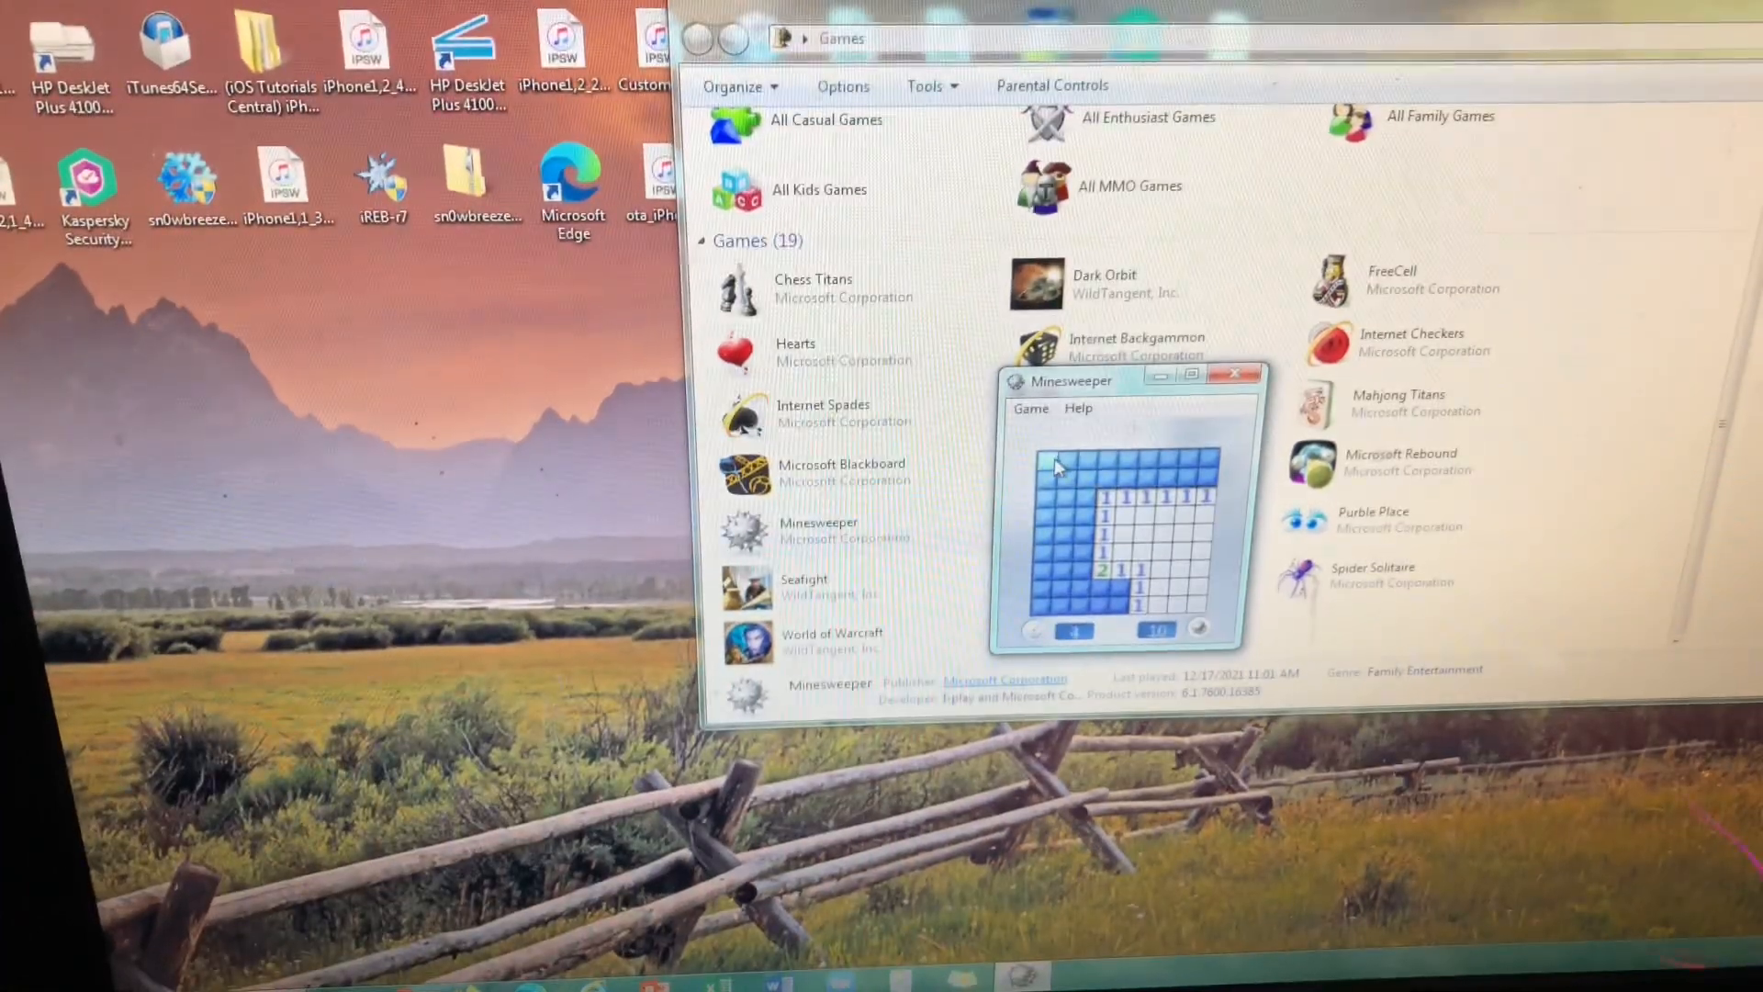
- Uncover three minefield squares until a mine is hit, then exit Minesweeper
left_click(1048, 461)
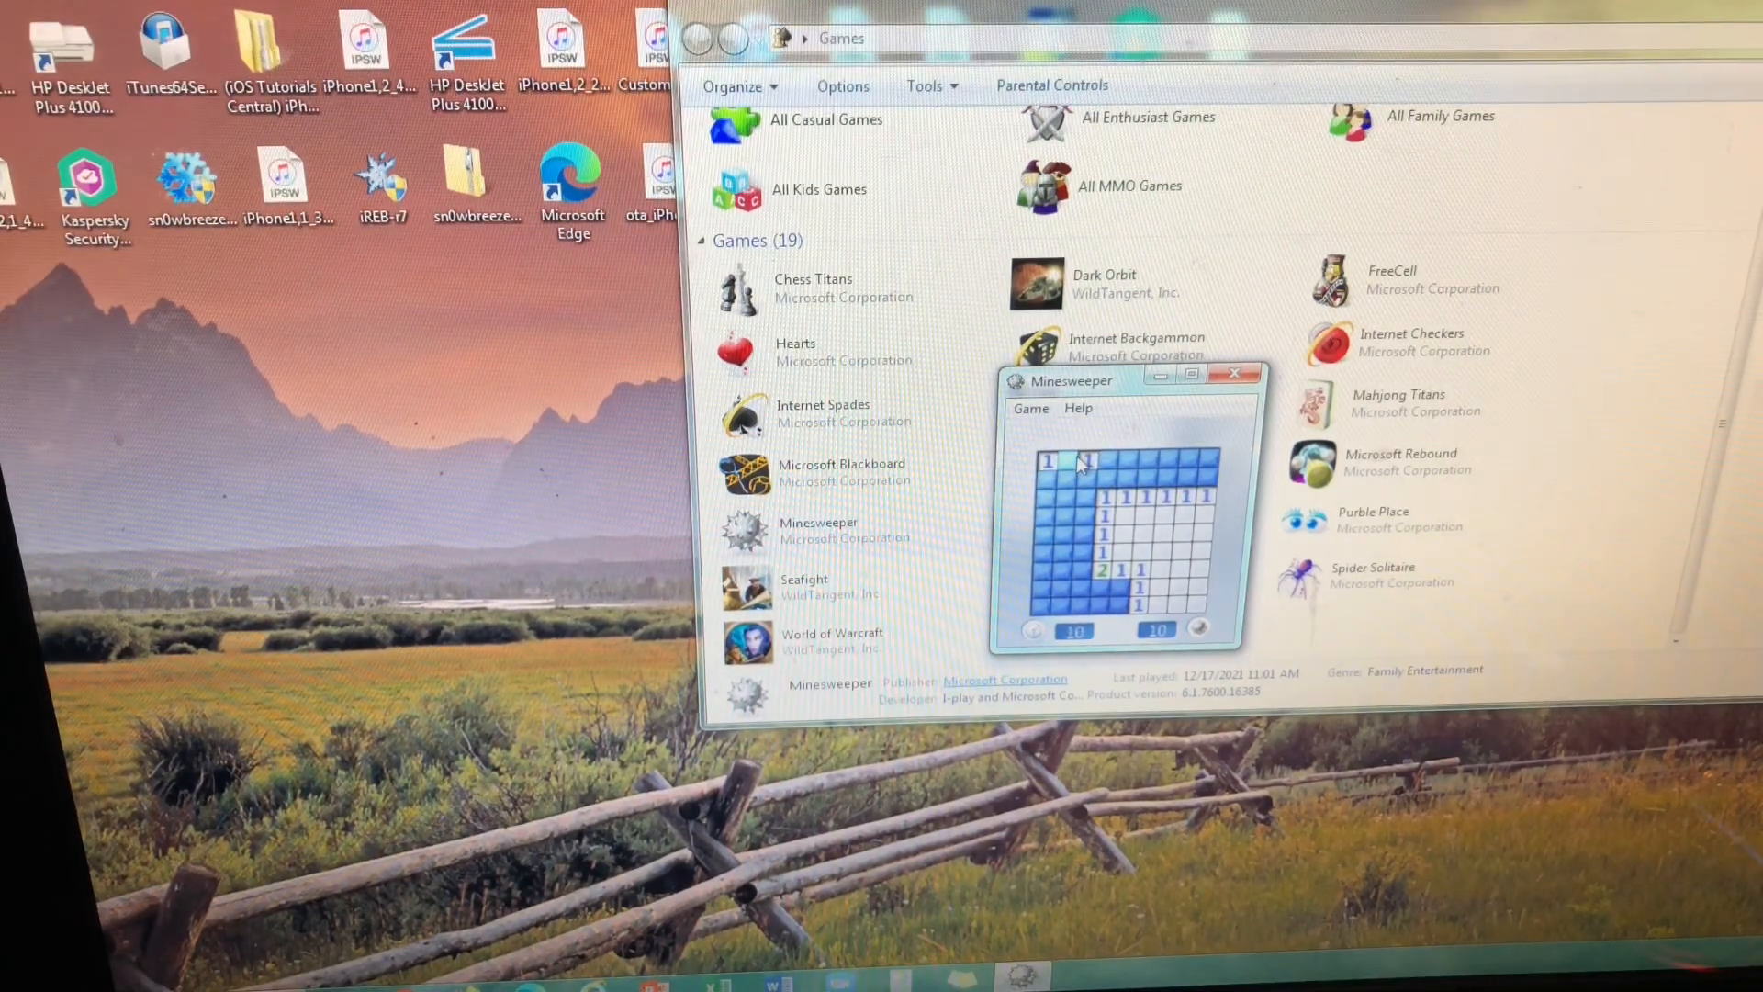
left_click(1065, 517)
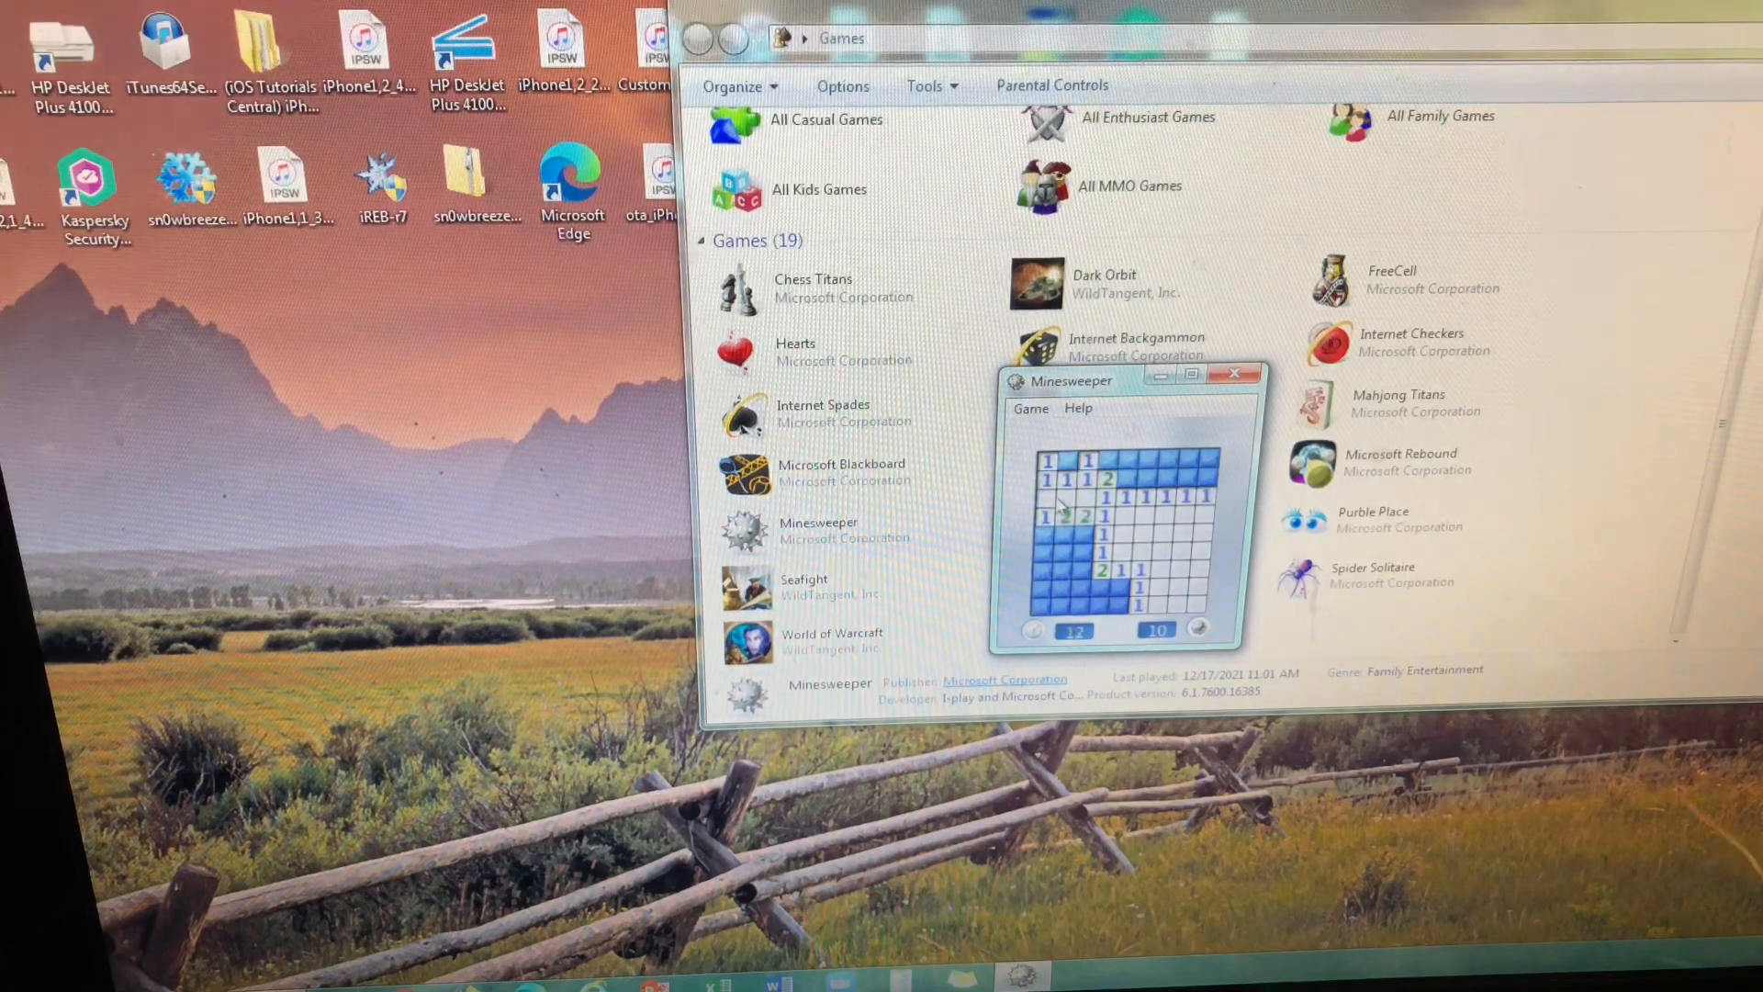
left_click(1047, 524)
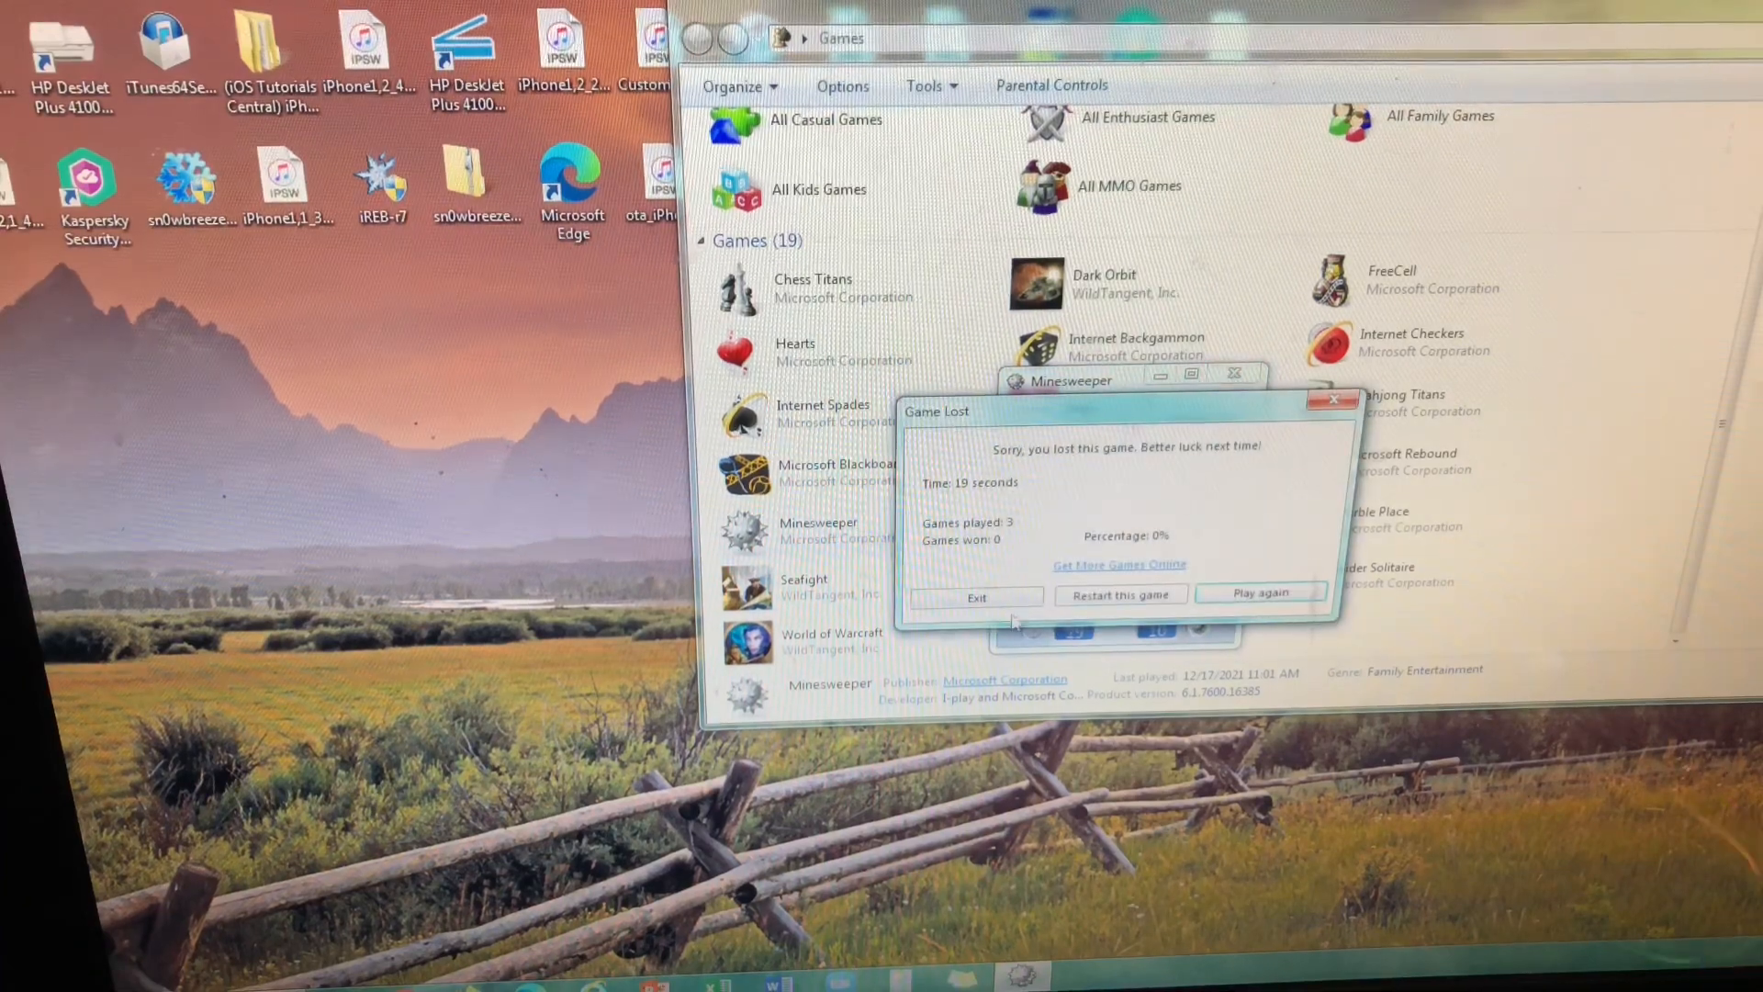
left_click(975, 596)
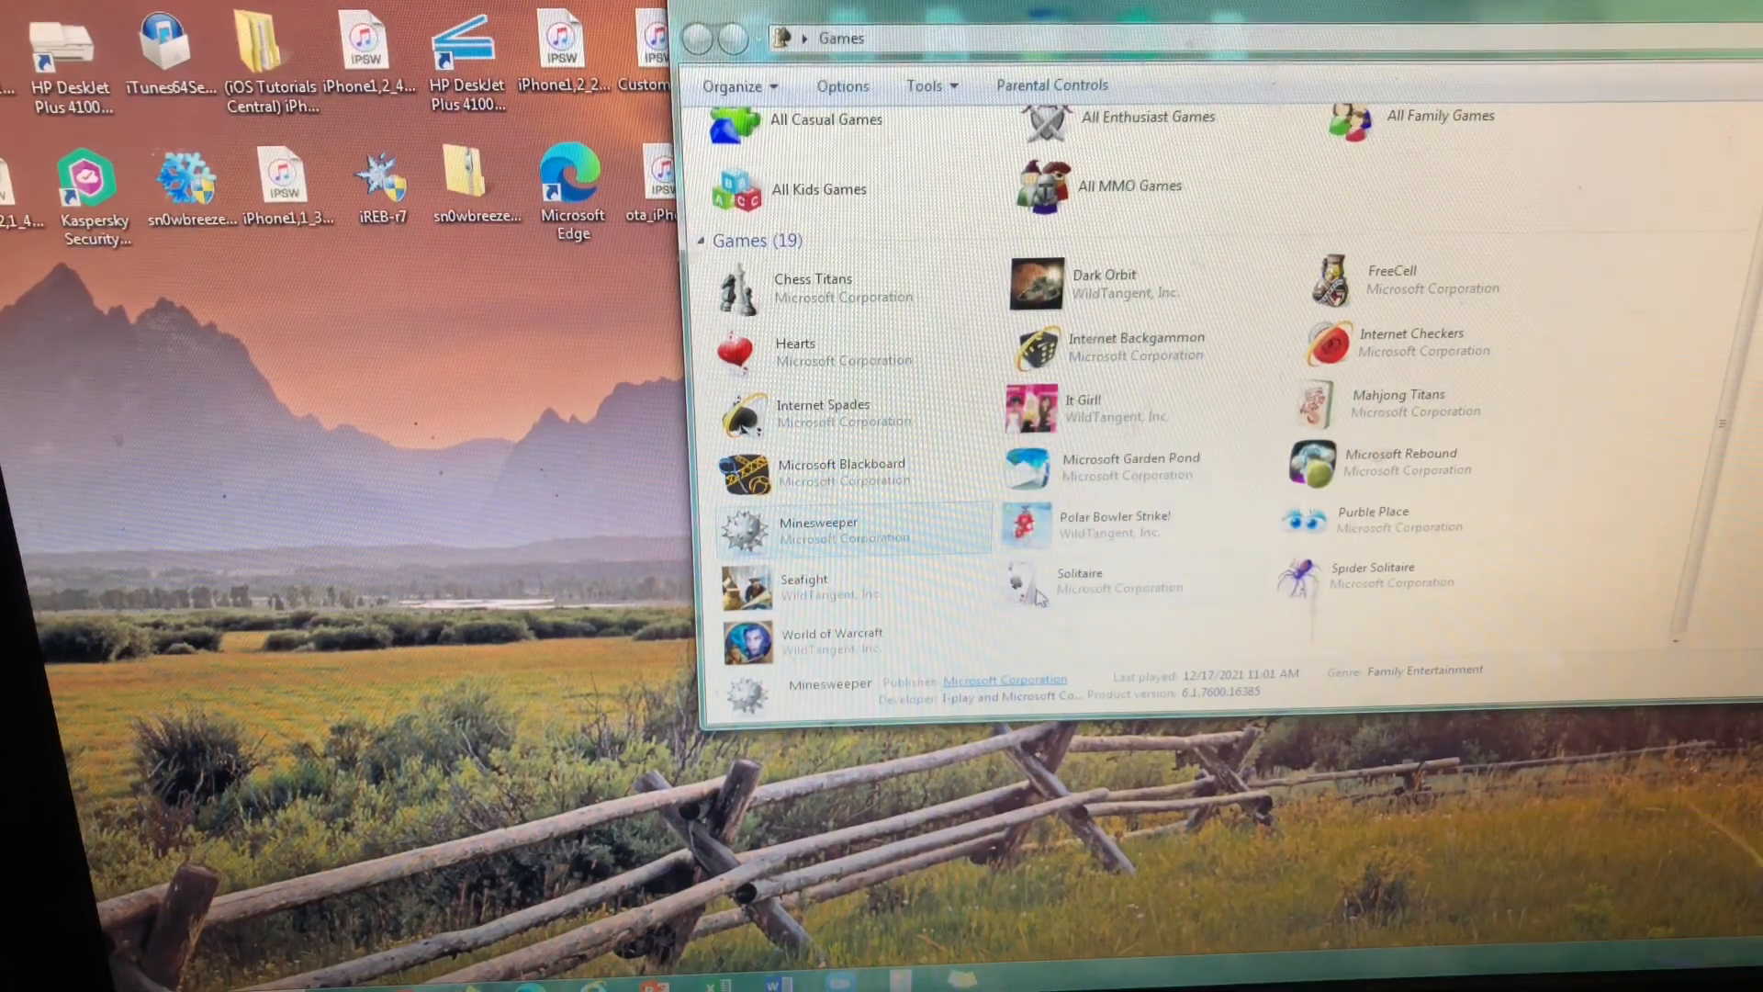
- Launch Solitaire and draw three cards from the stock pile
double_click(1079, 579)
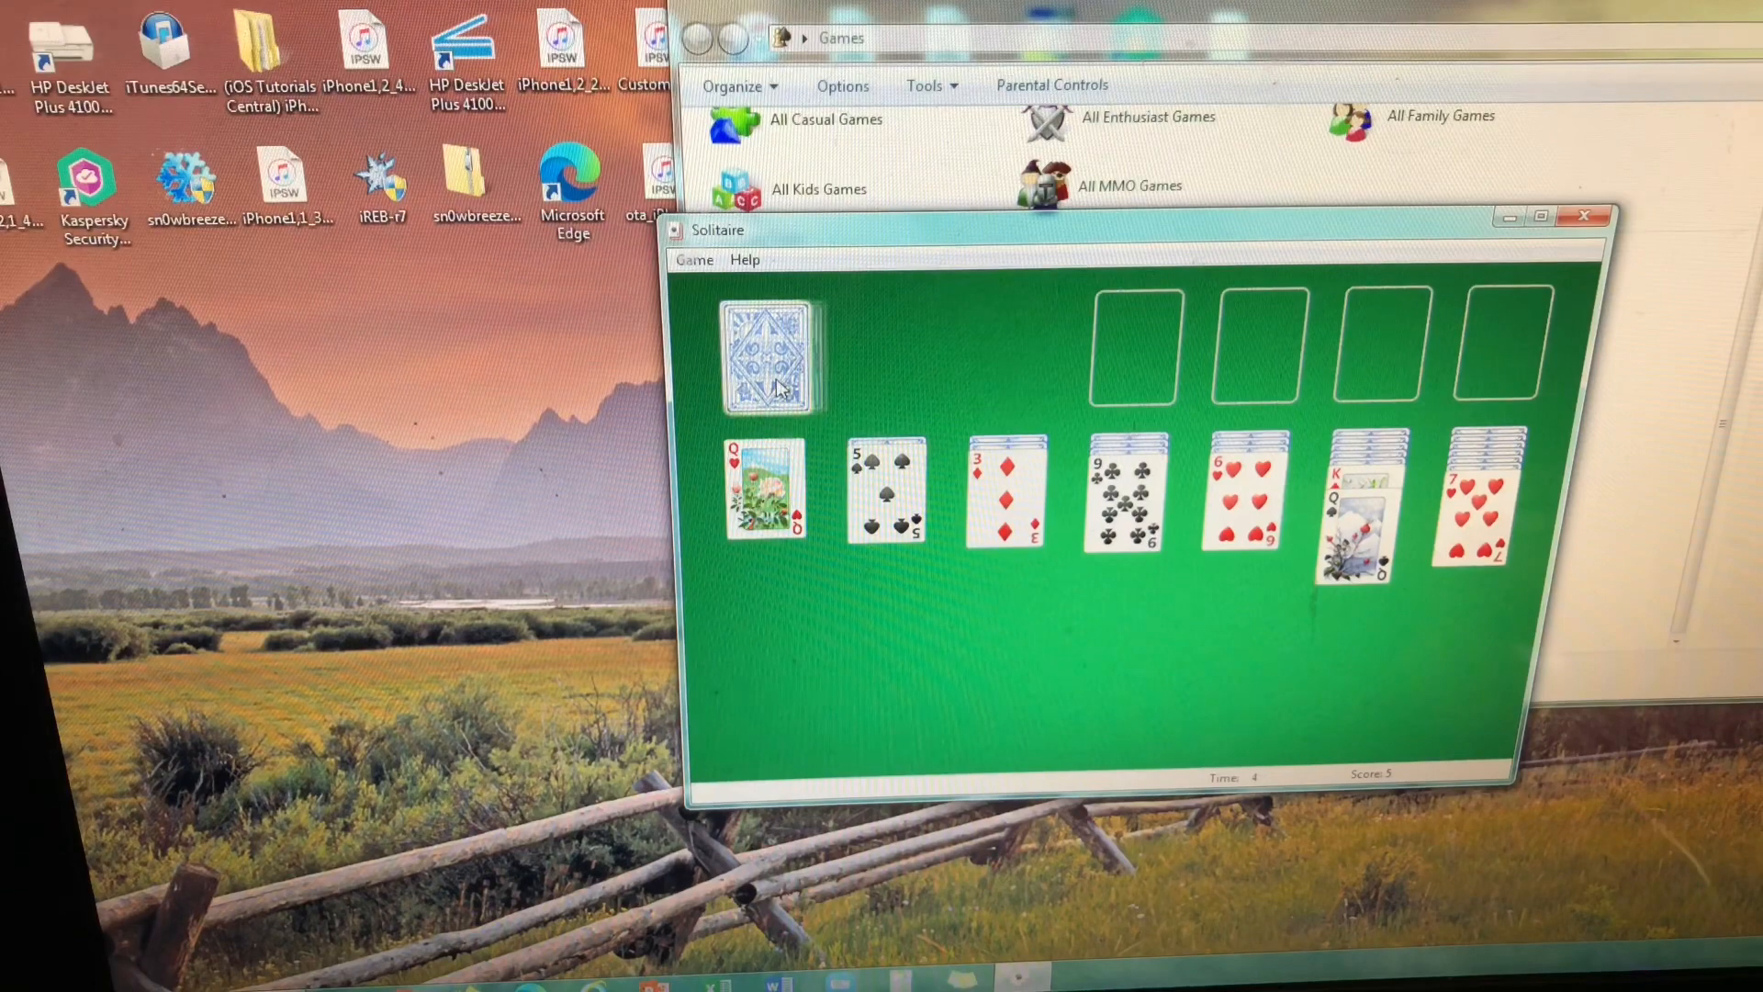
left_click(767, 356)
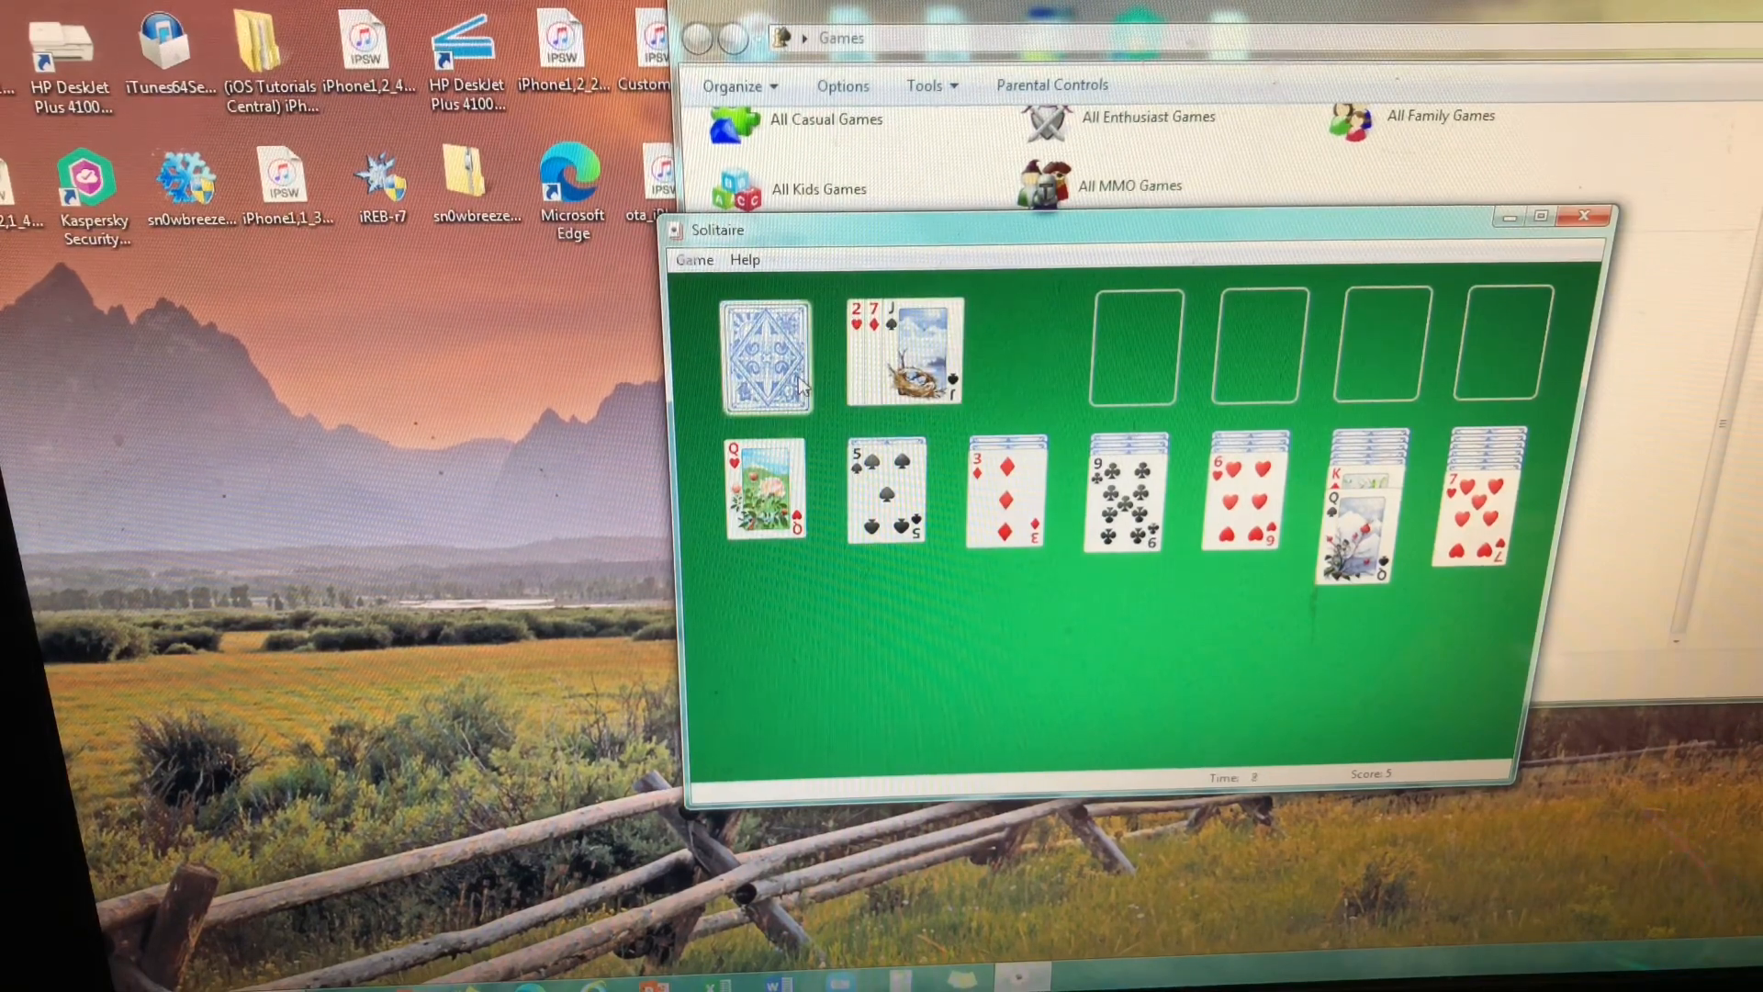
left_click(763, 356)
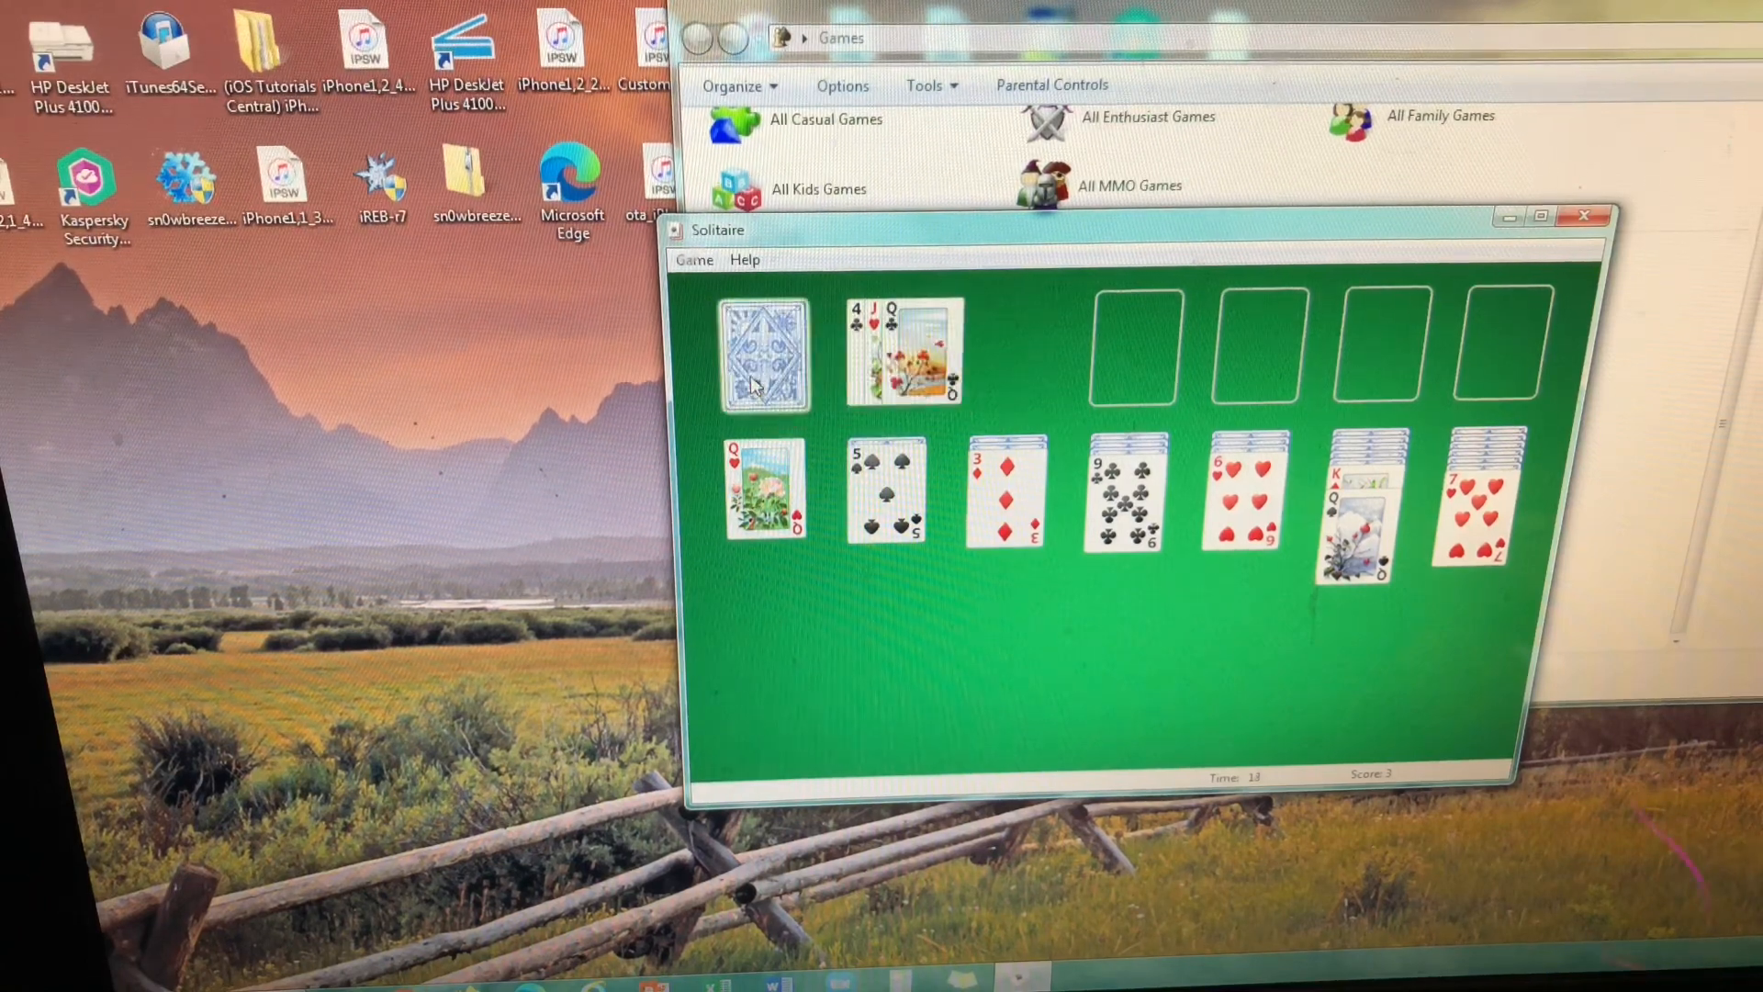
left_click(765, 356)
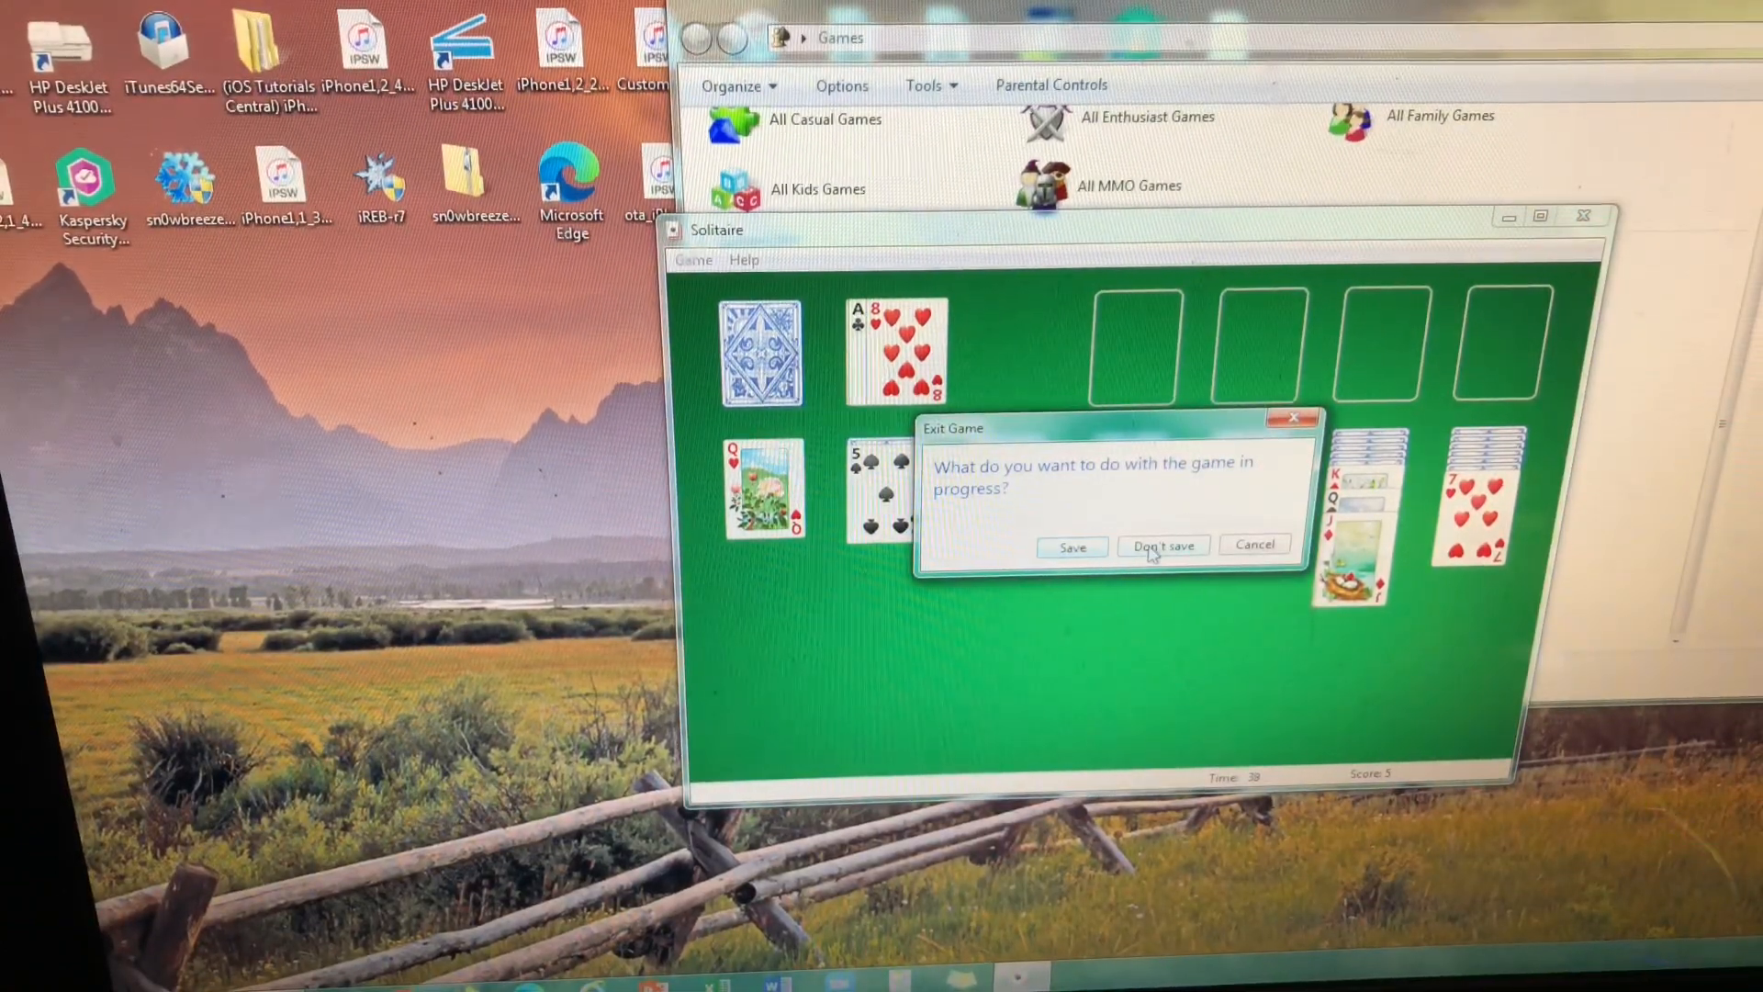
- Quit the Solitaire game without saving progress
left_click(1163, 545)
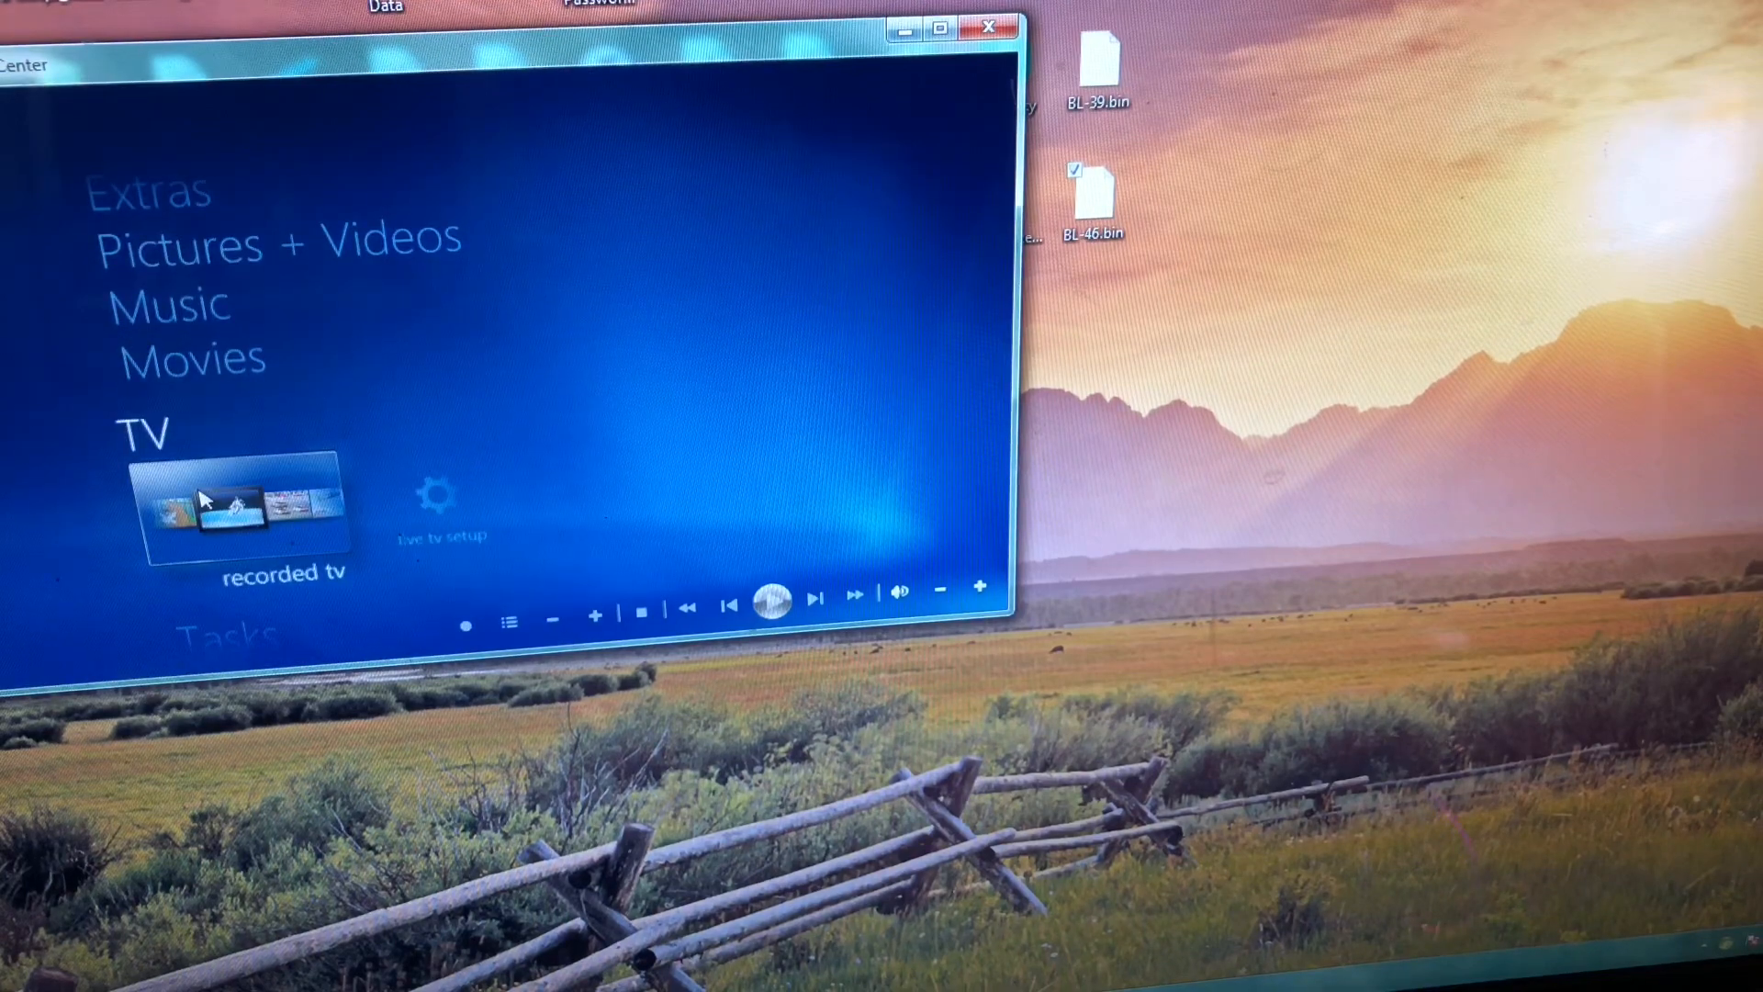
- Open the recorded tv section in Media Center
left_click(234, 512)
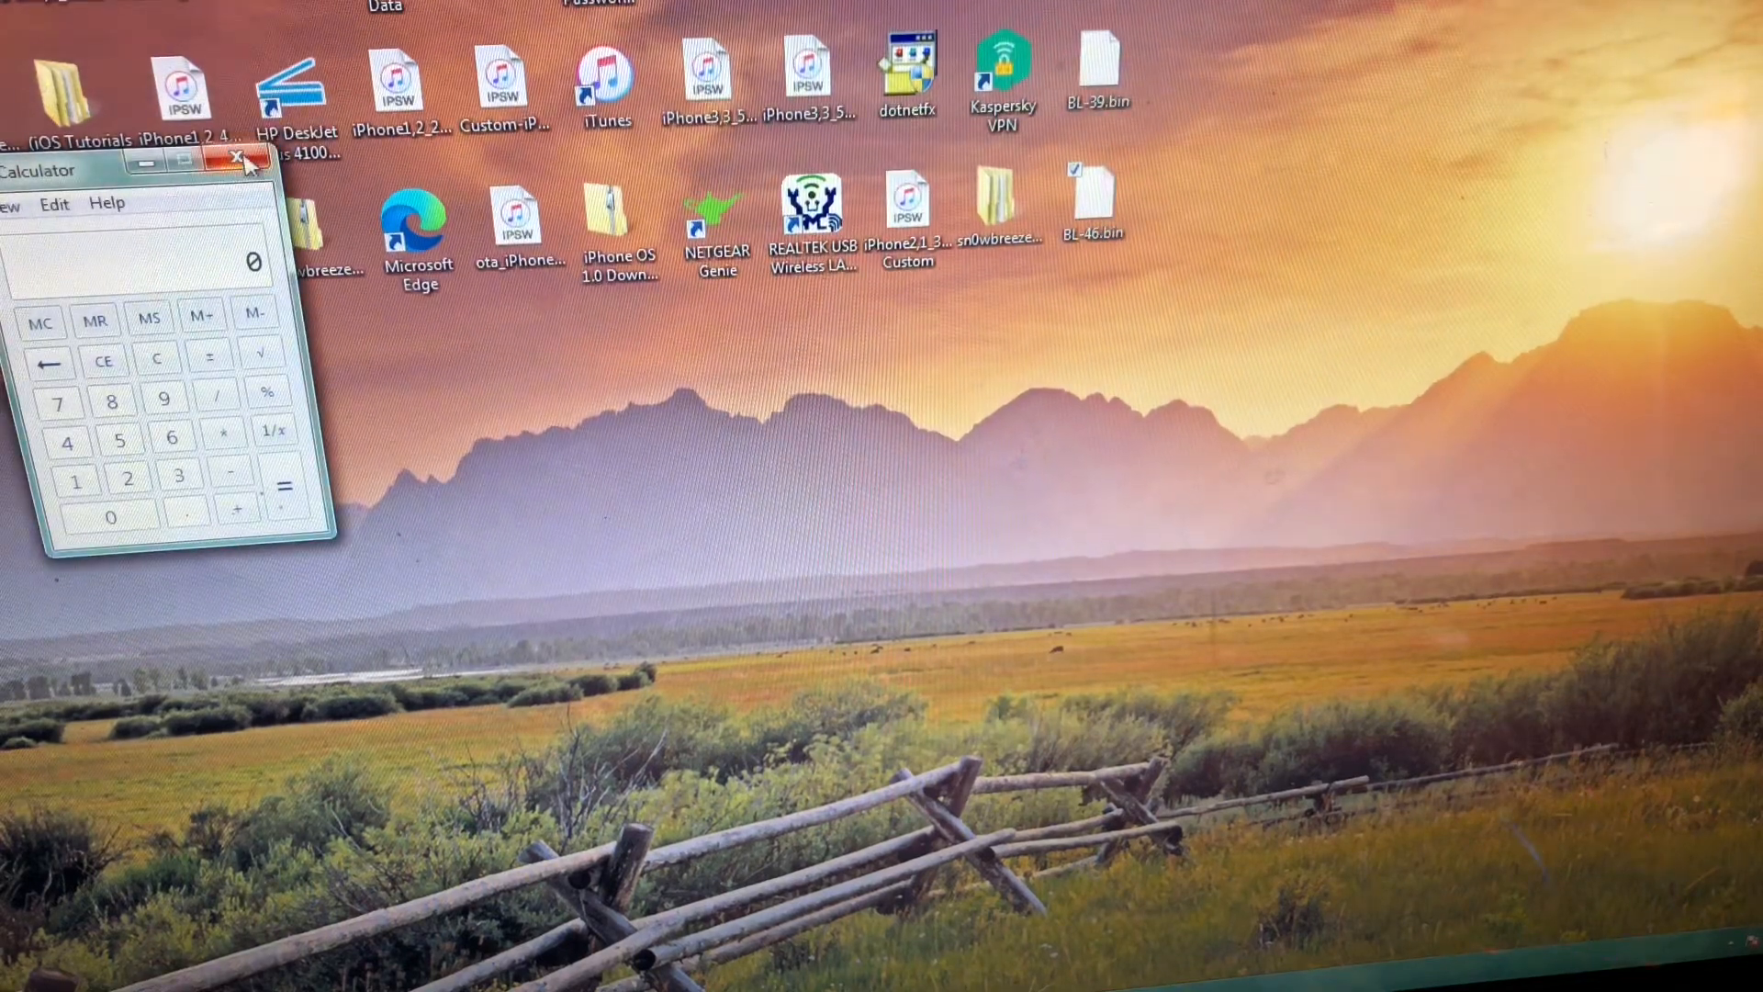
- Close the Calculator window
left_click(234, 161)
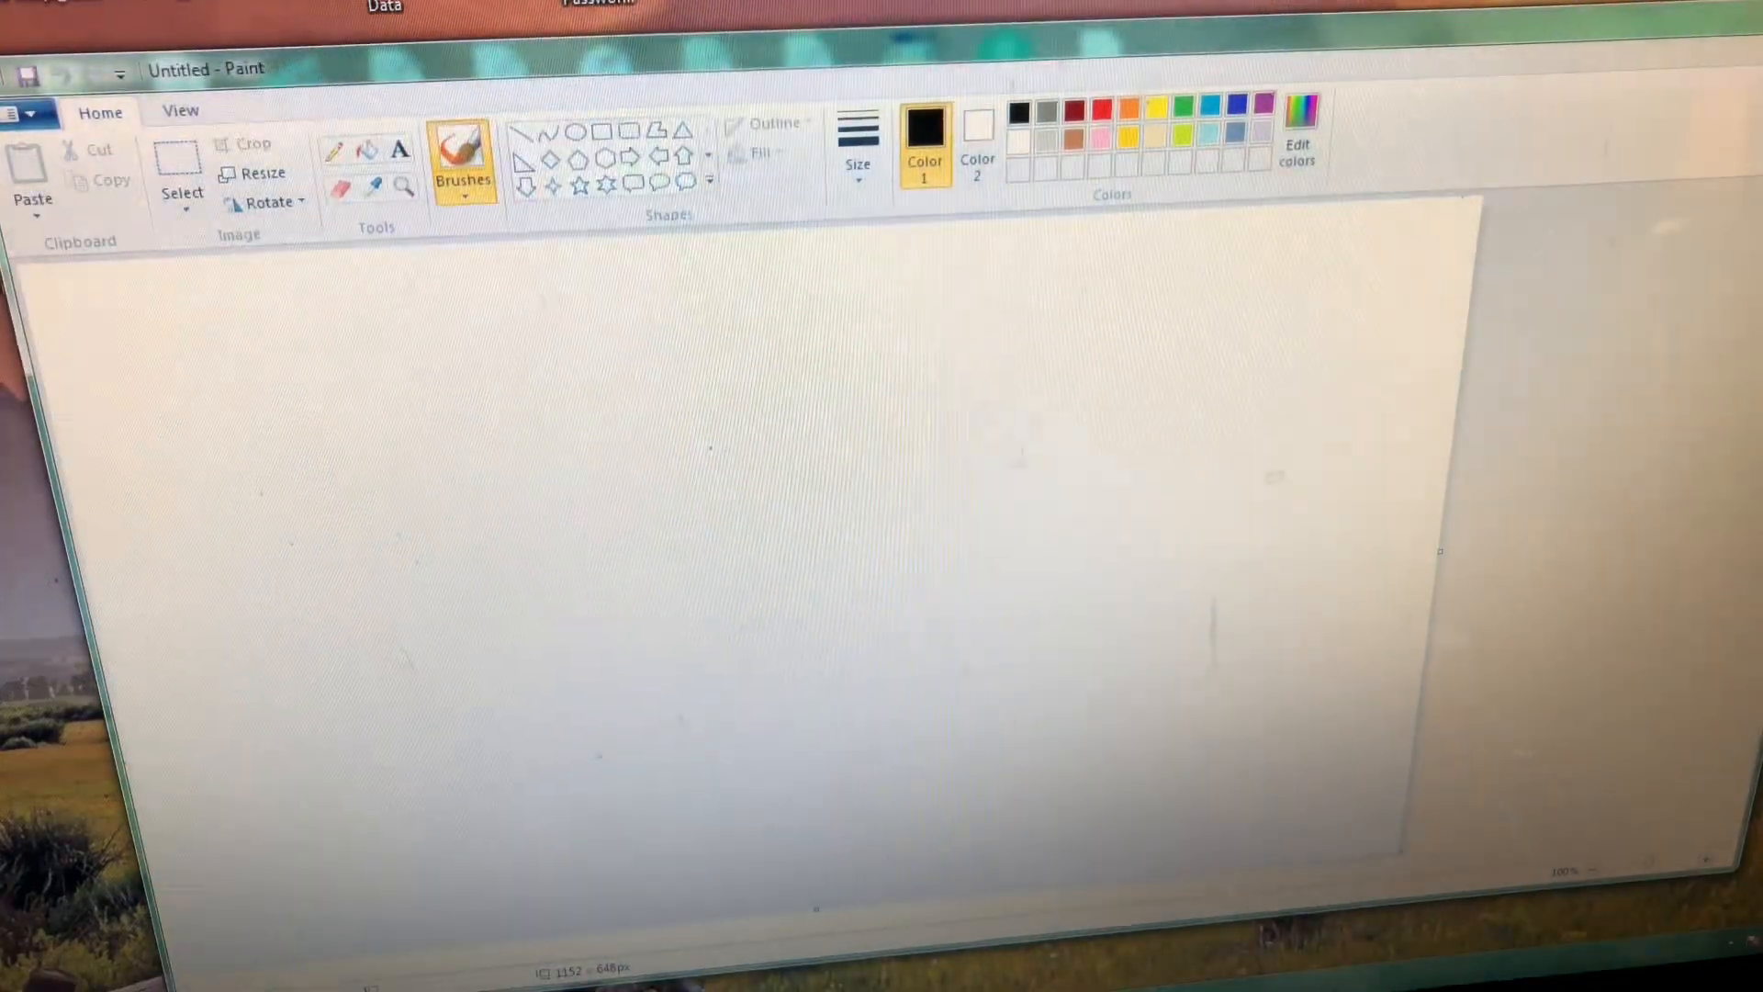
- Choose orange and hand-draw letters across the canvas
left_click(1134, 107)
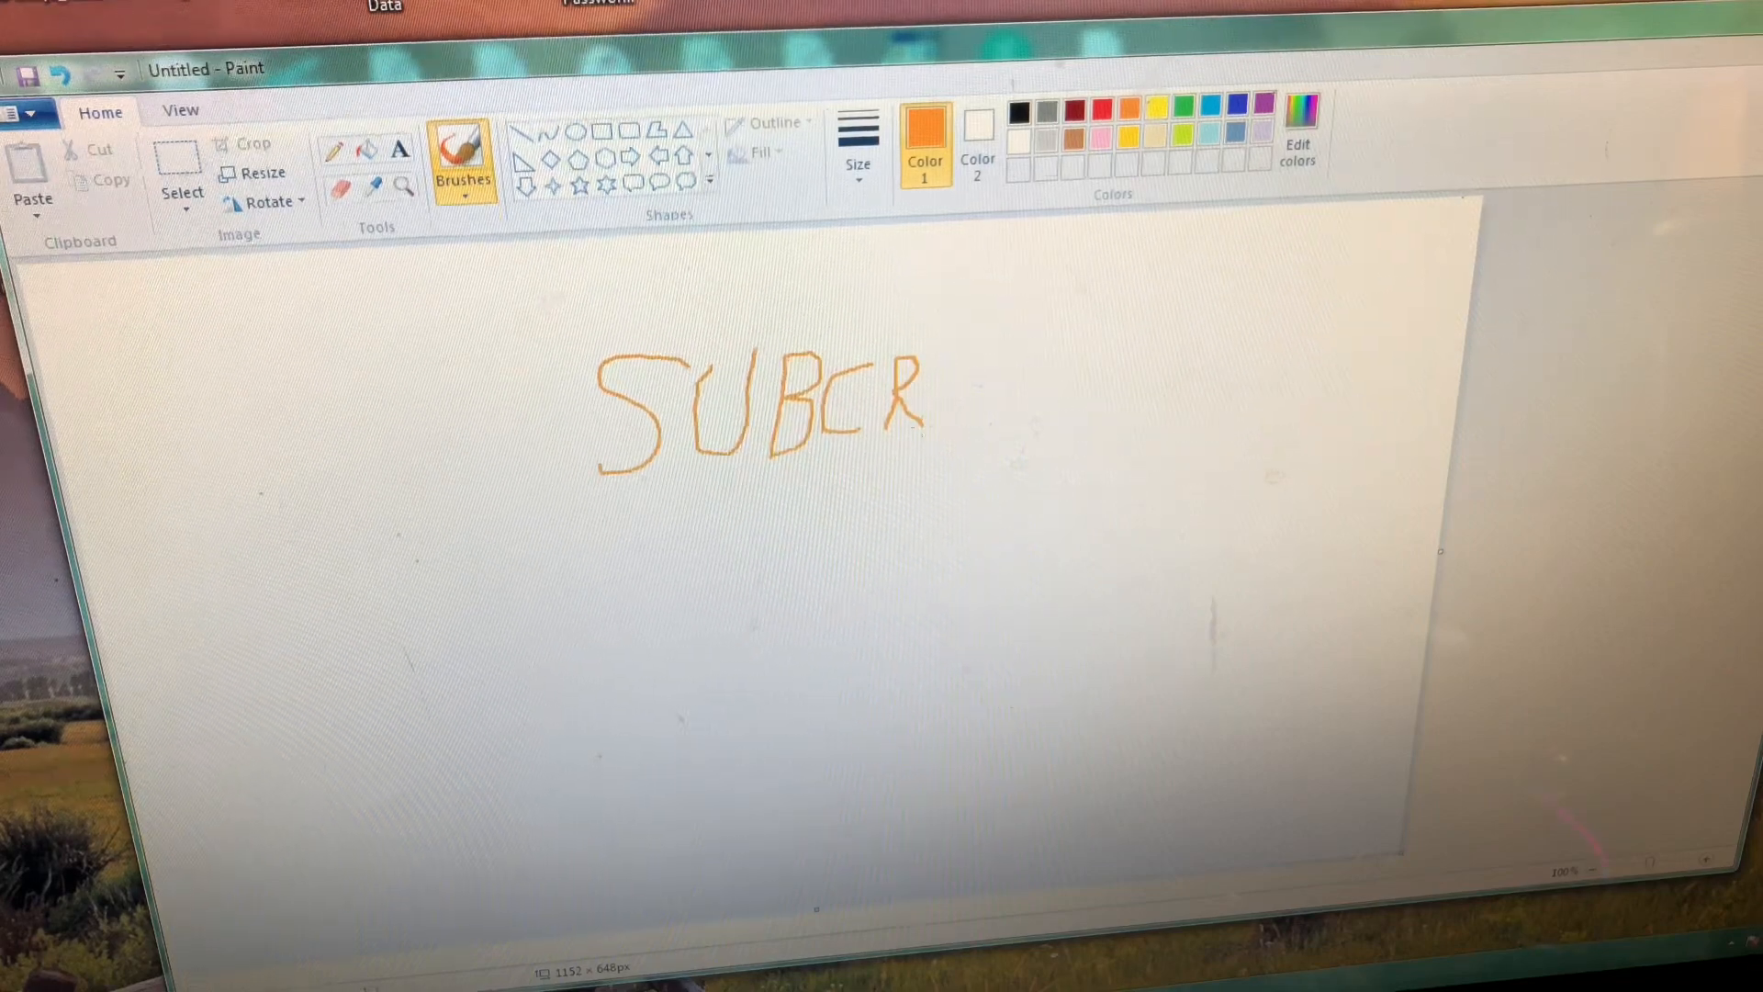
left_click_drag(955, 360, 1025, 362)
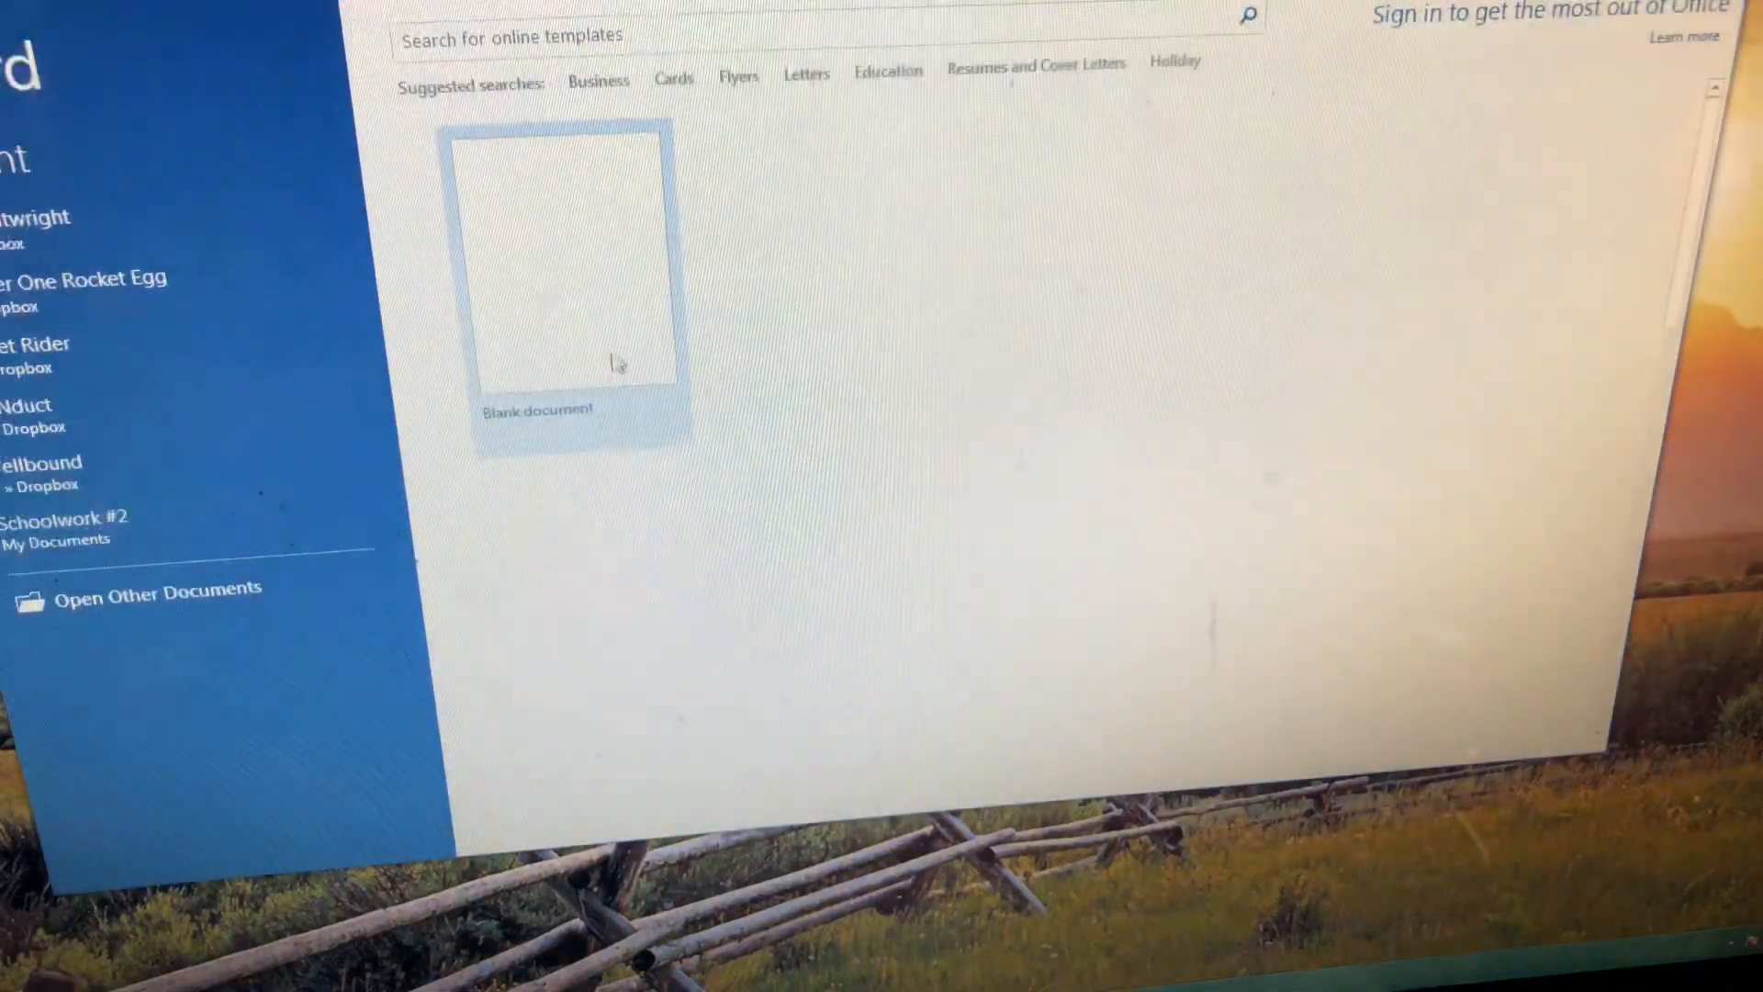
- Start a new blank document in Word
left_click(560, 266)
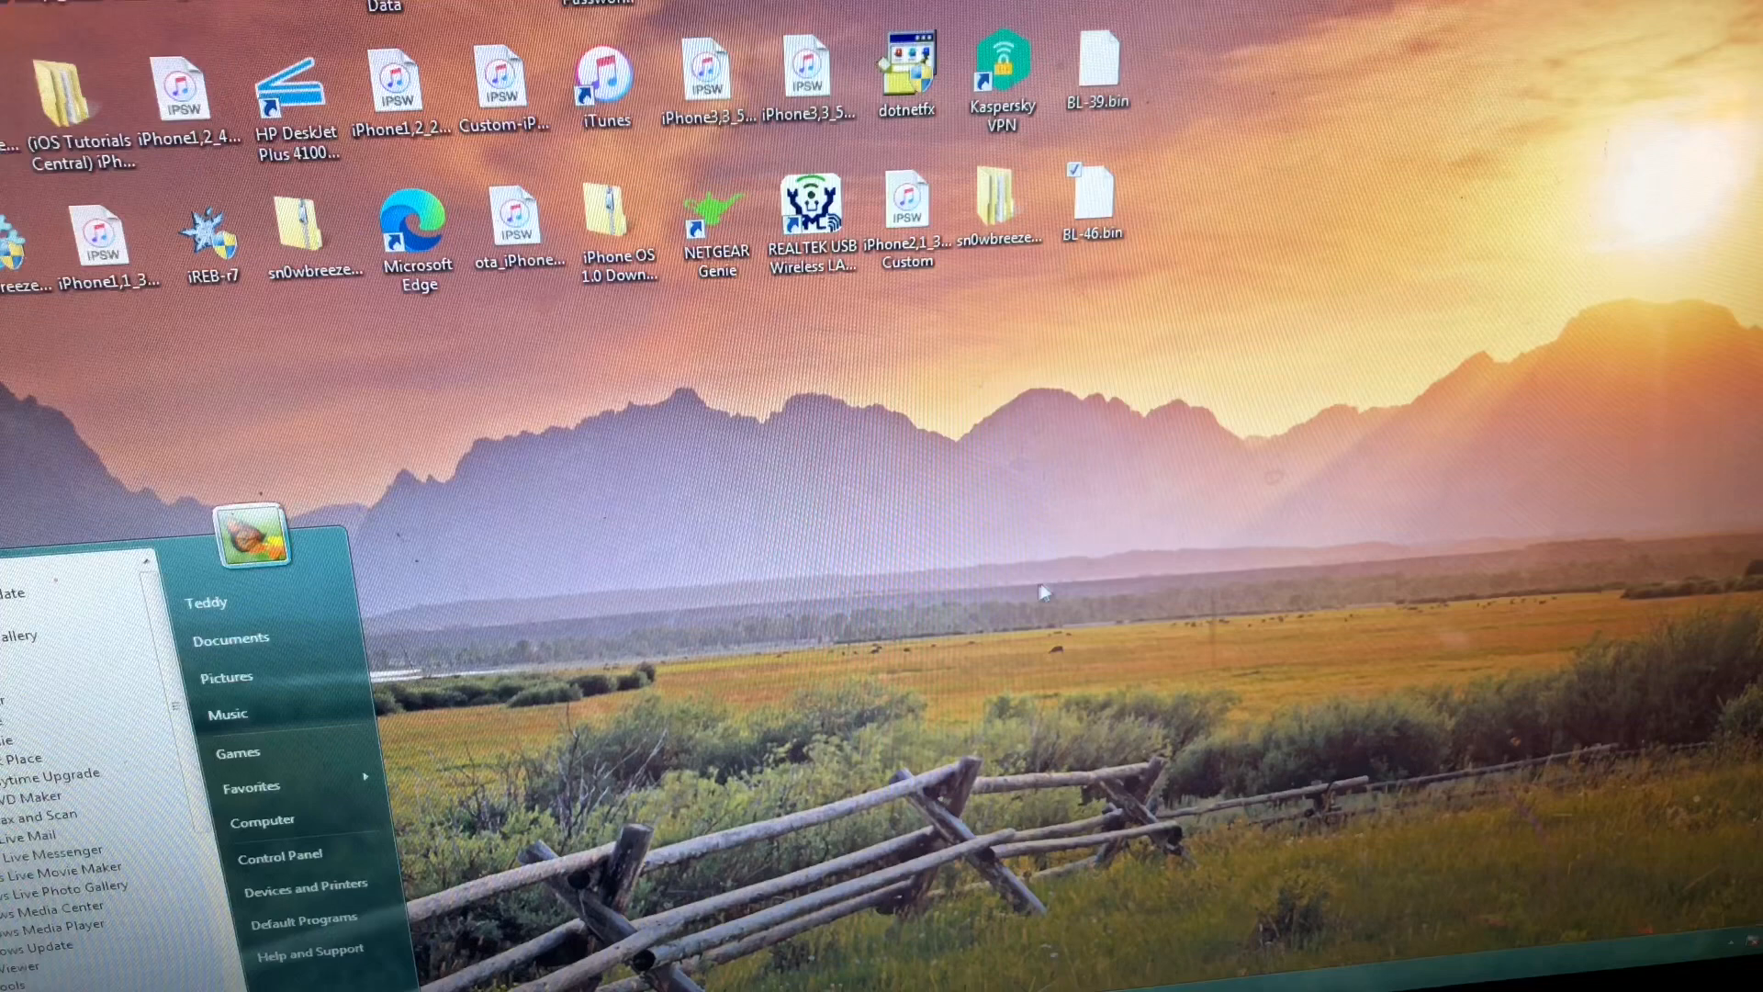
mouse_move(294, 828)
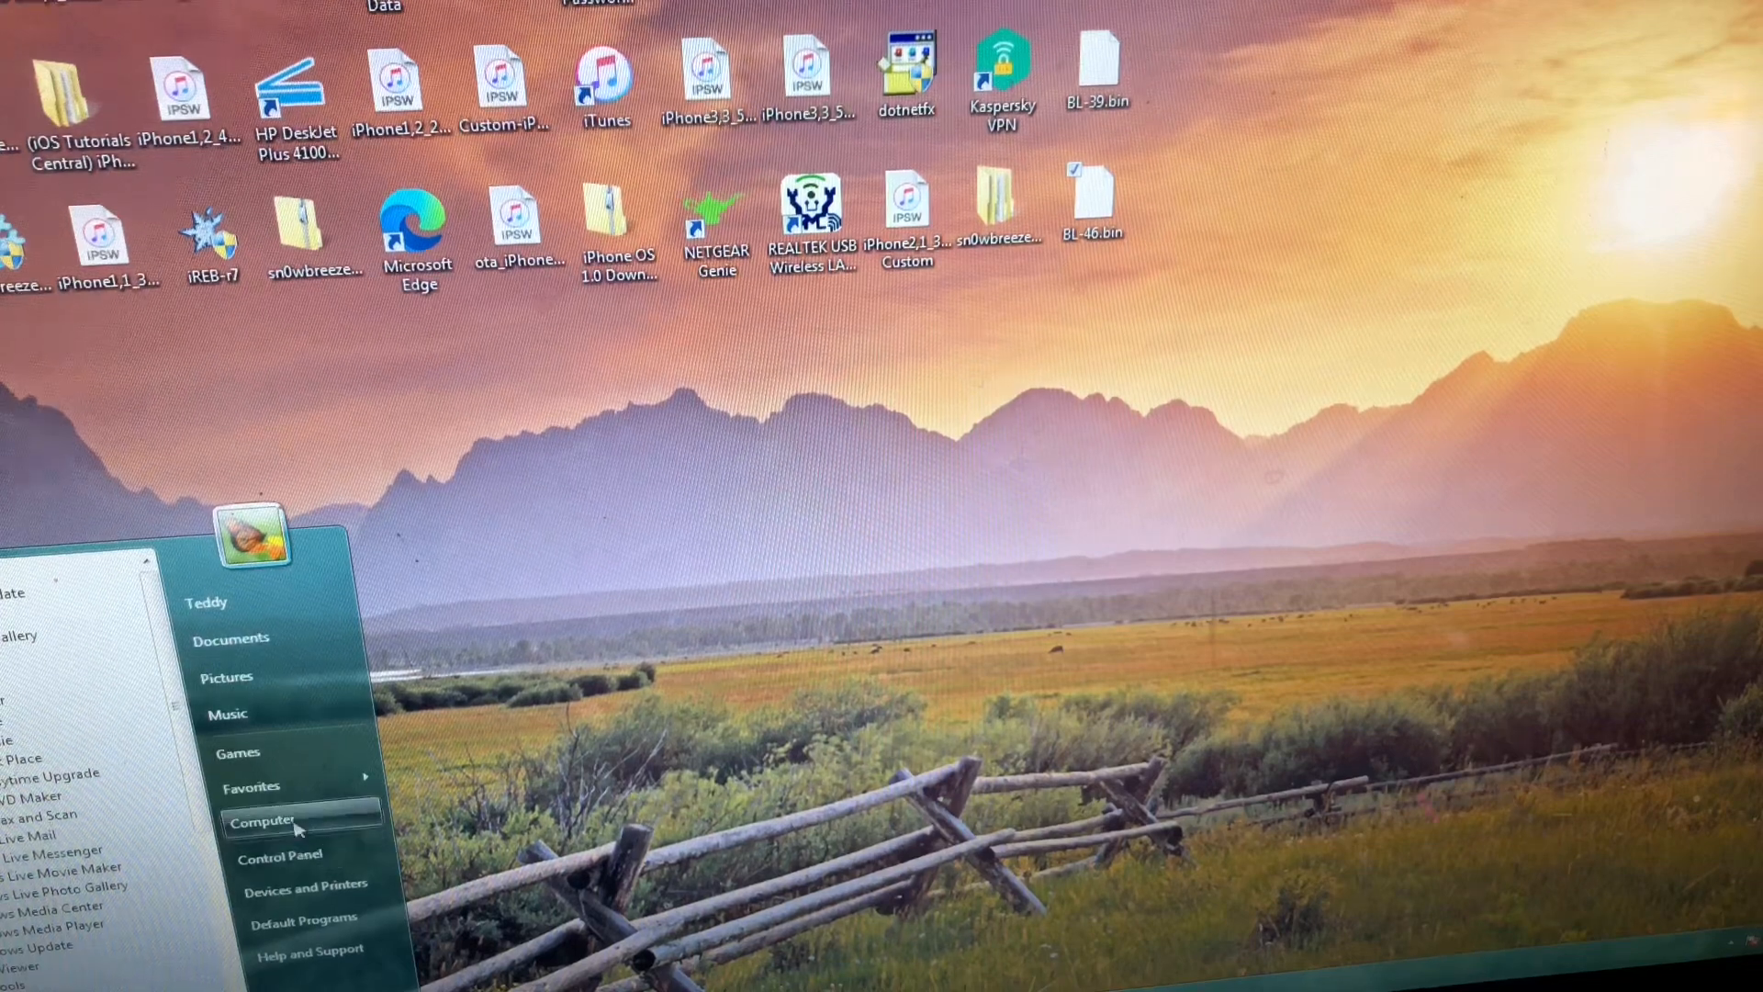
- Choose Control Panel from the Start menu
left_click(264, 822)
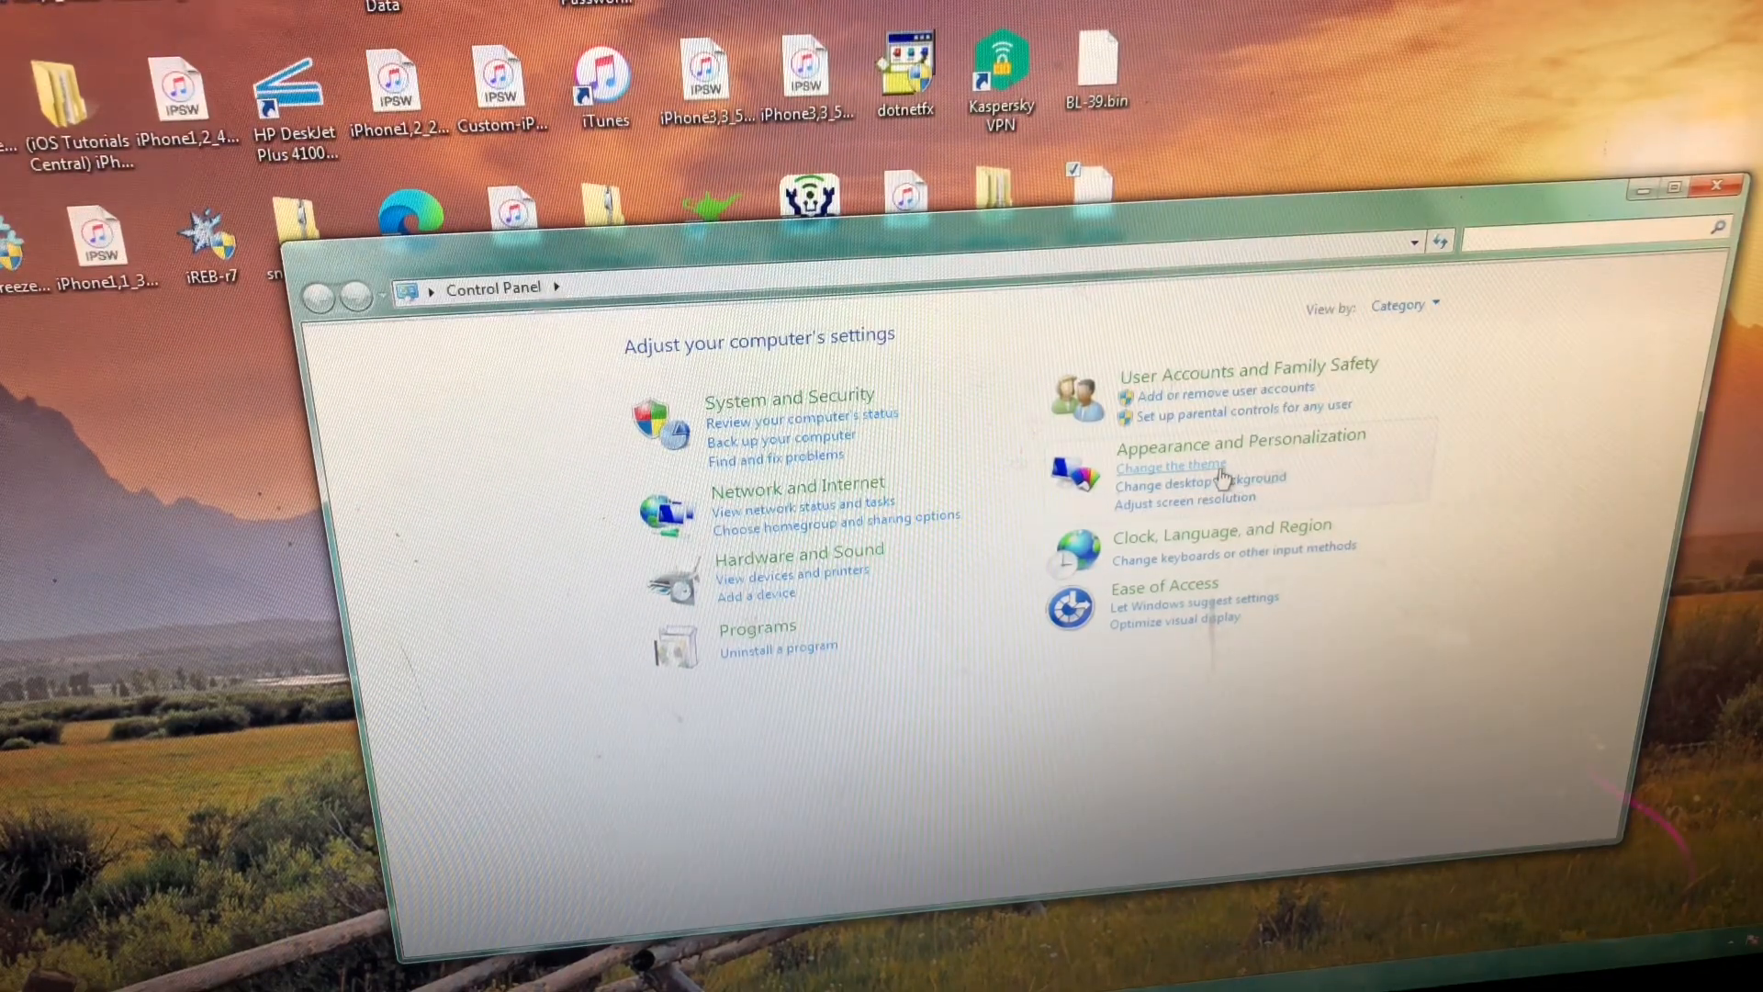
- Open the theme settings and apply the Windows Classic theme
left_click(1171, 465)
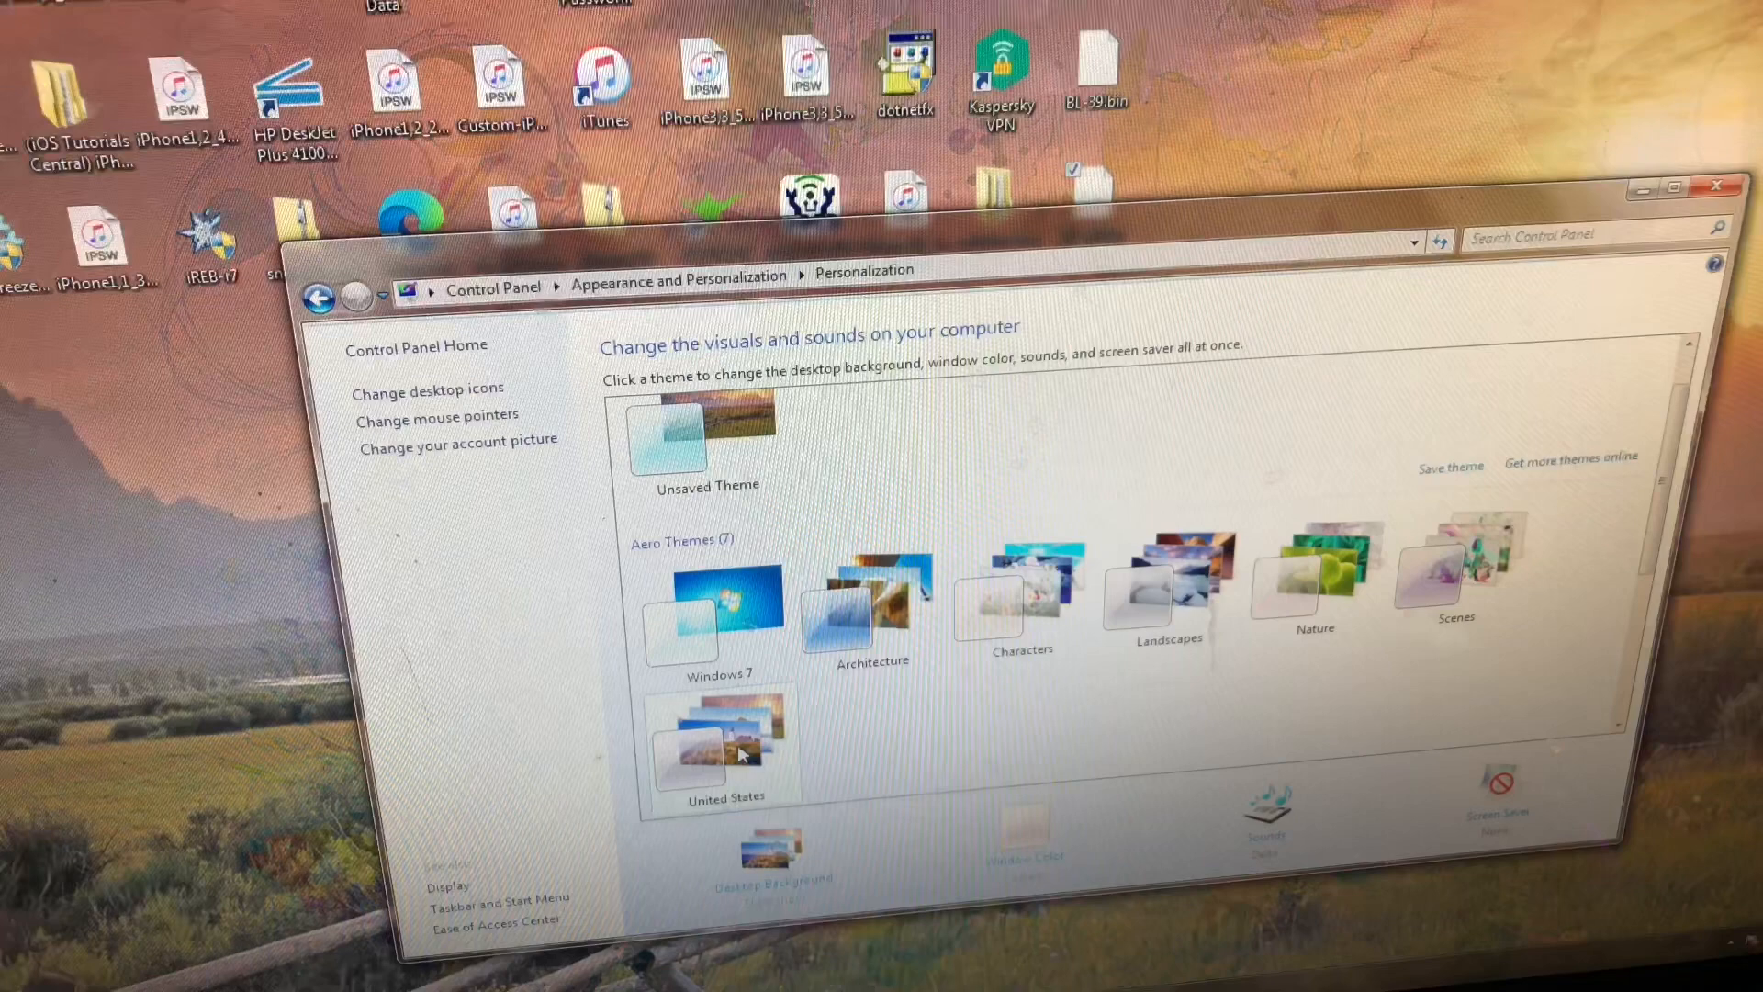
scroll("down", 3)
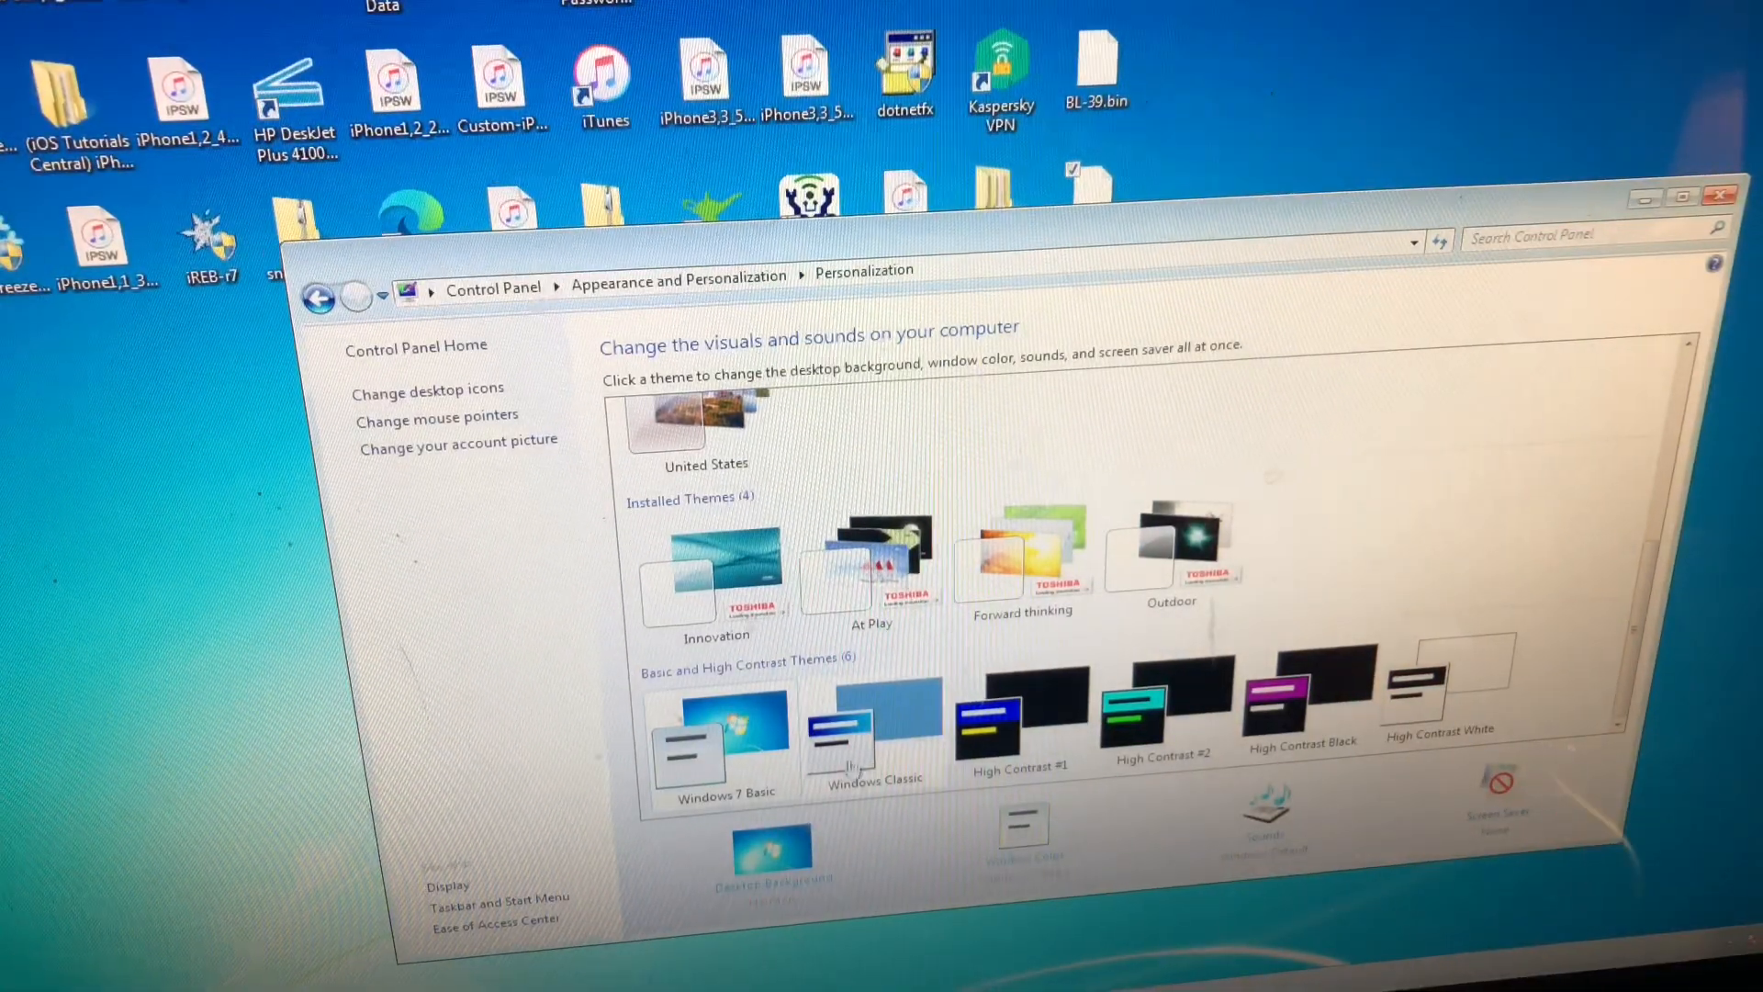
left_click(855, 741)
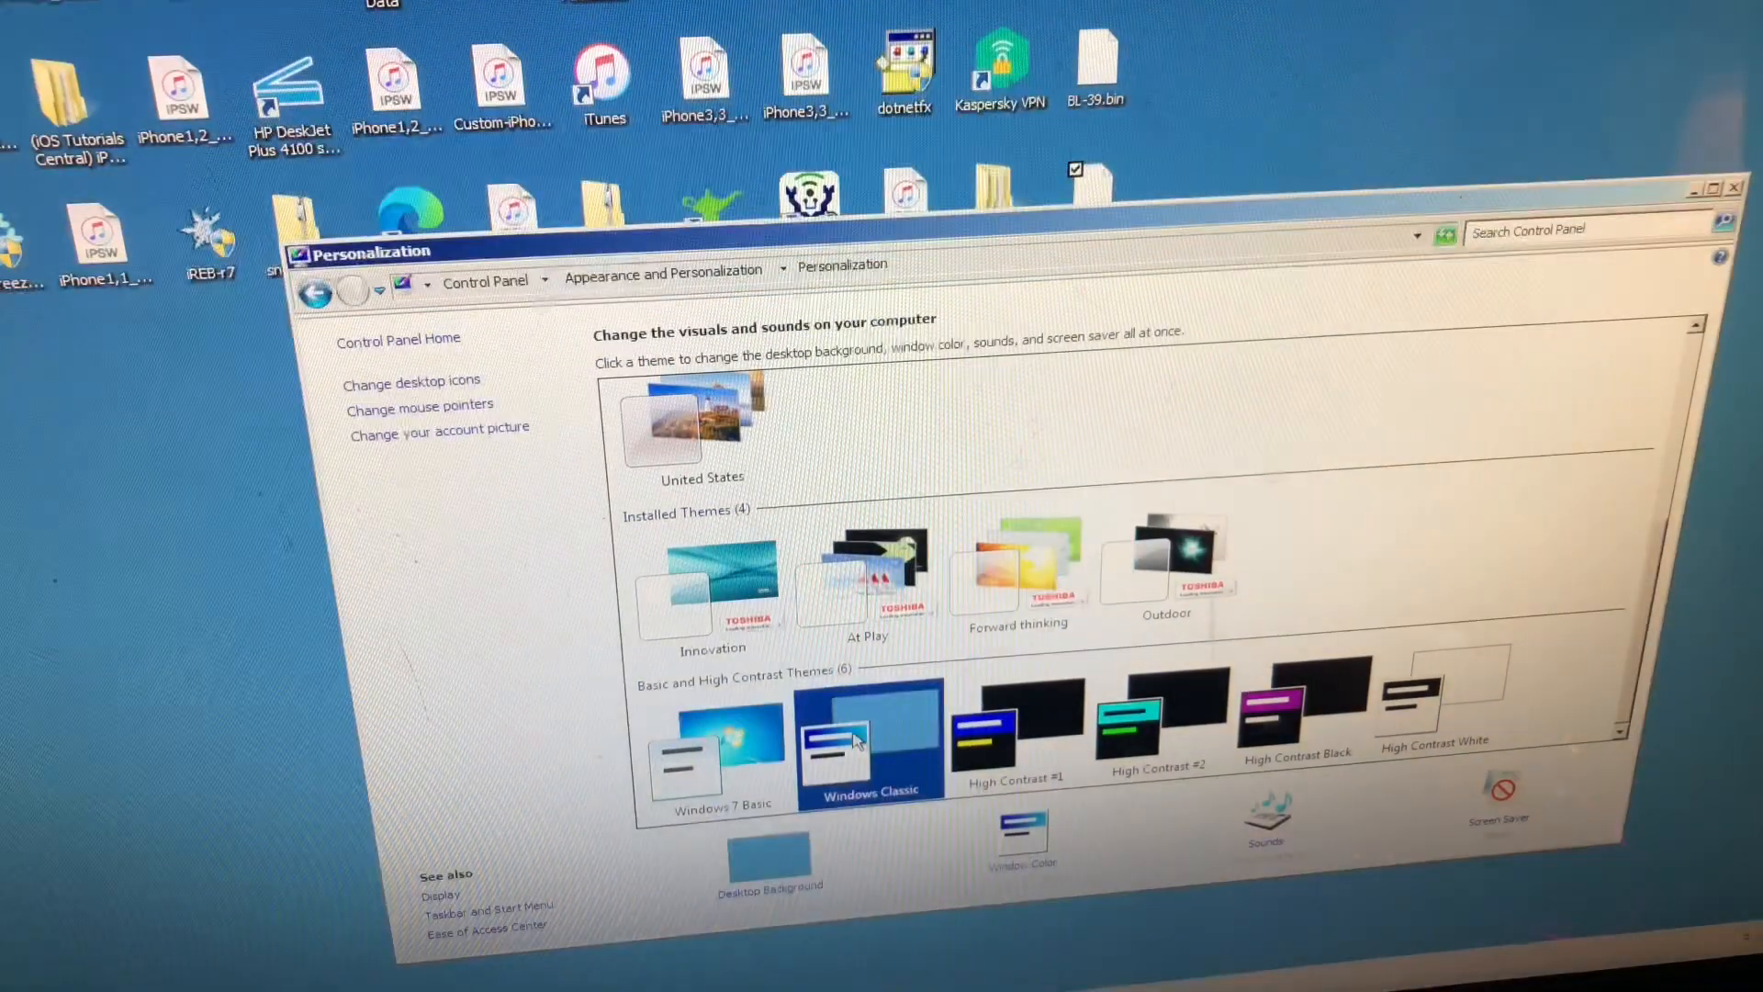